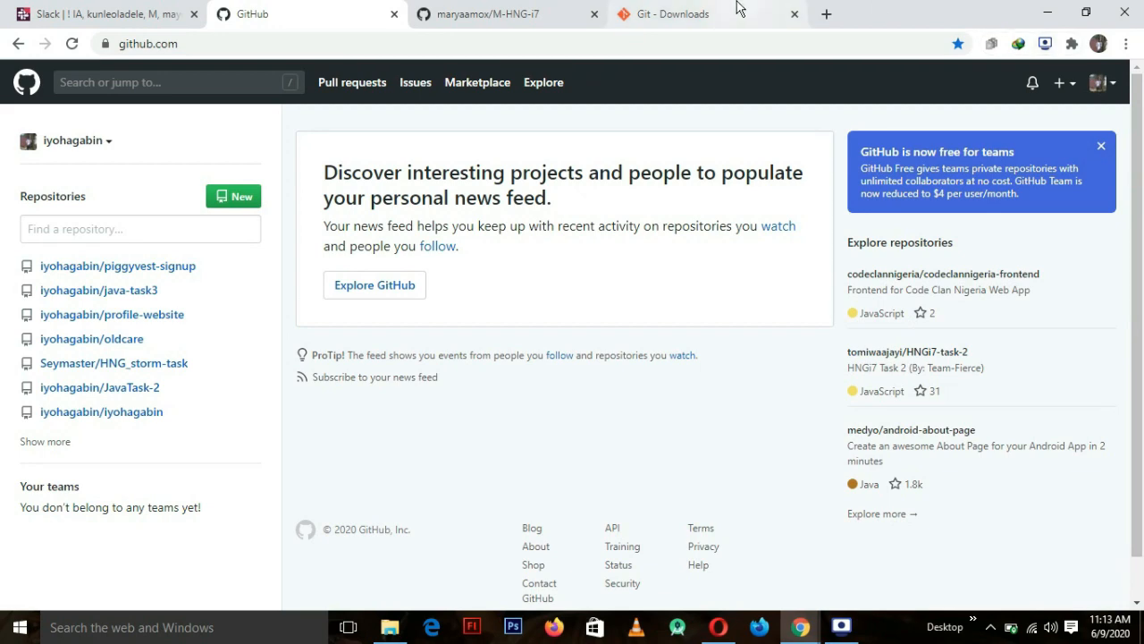
# Create a new public GitHub repository named 'tutorial'.
pyautogui.click(679, 13)
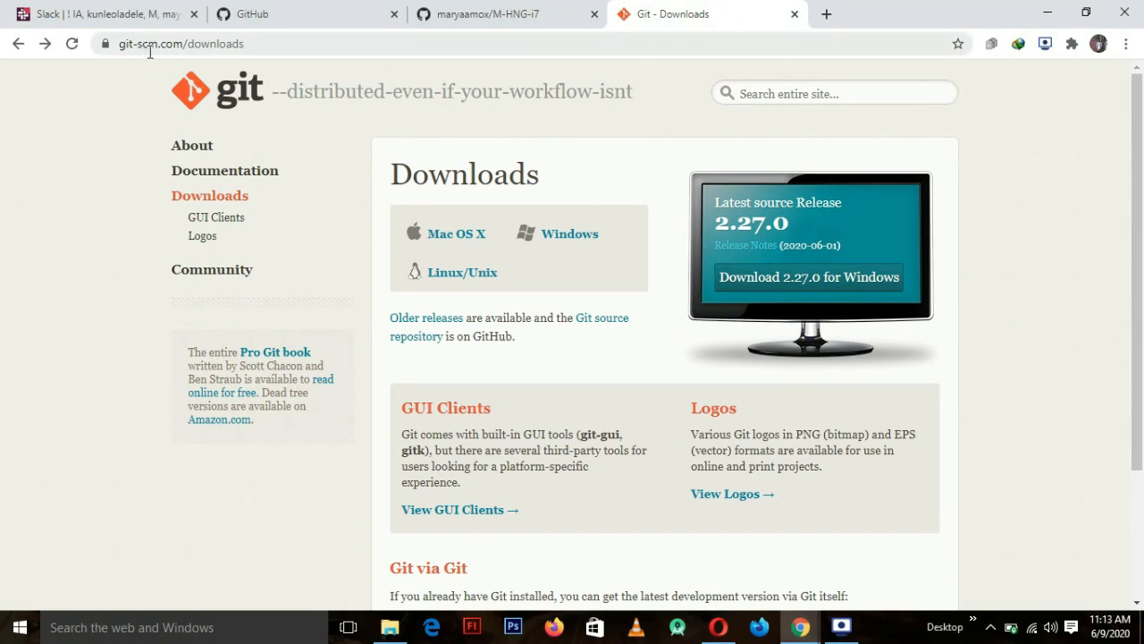
pyautogui.moveTo(615, 214)
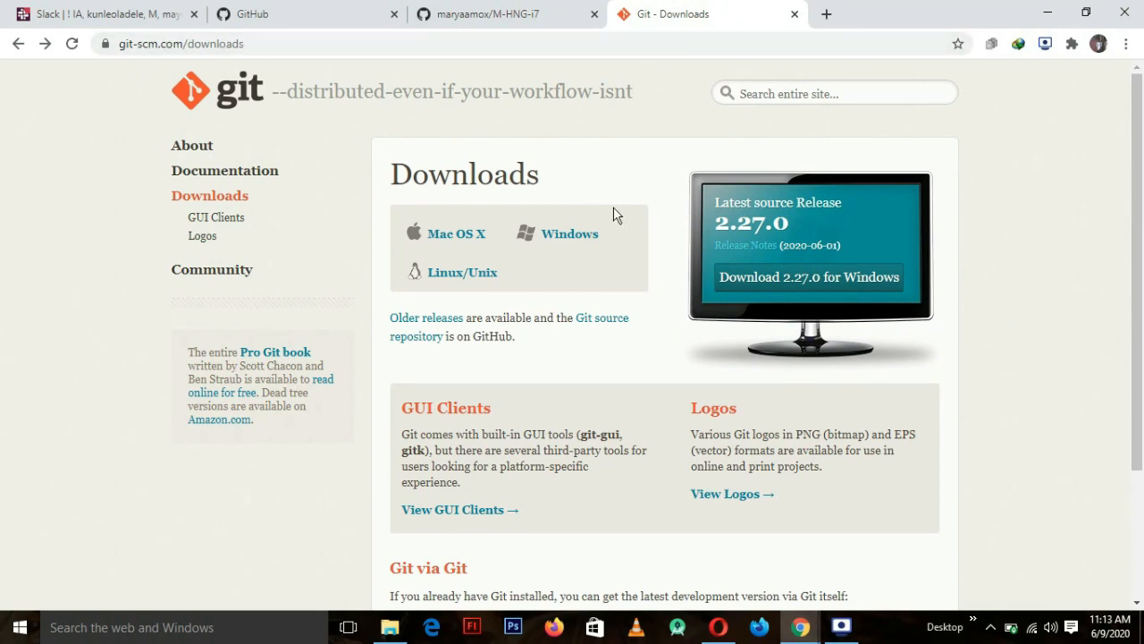
pyautogui.moveTo(808, 276)
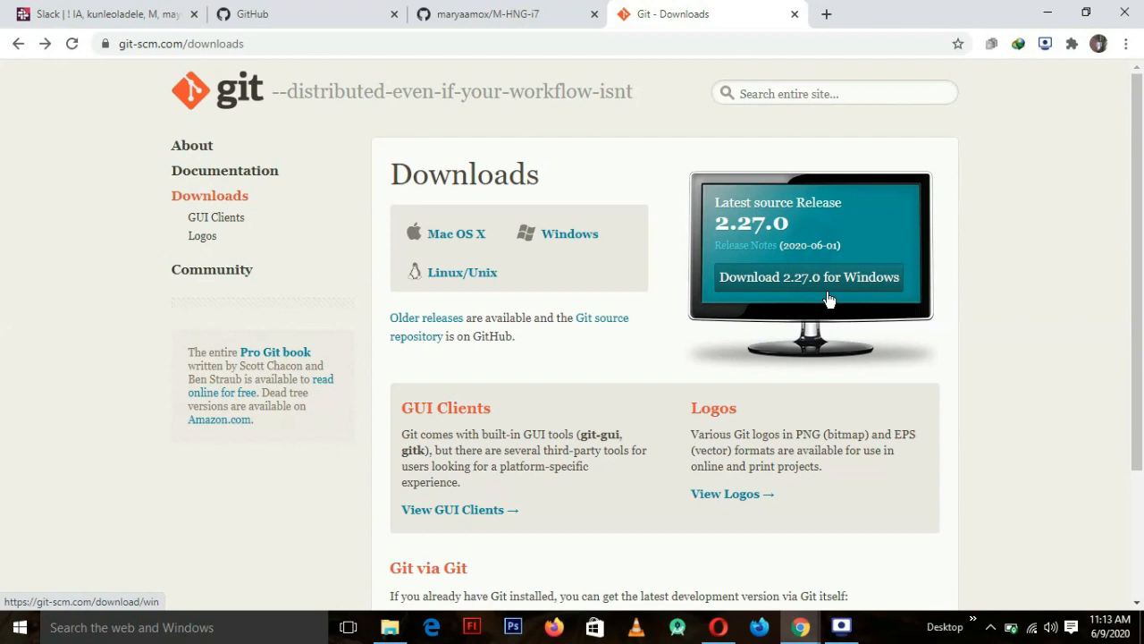
pyautogui.moveTo(623, 385)
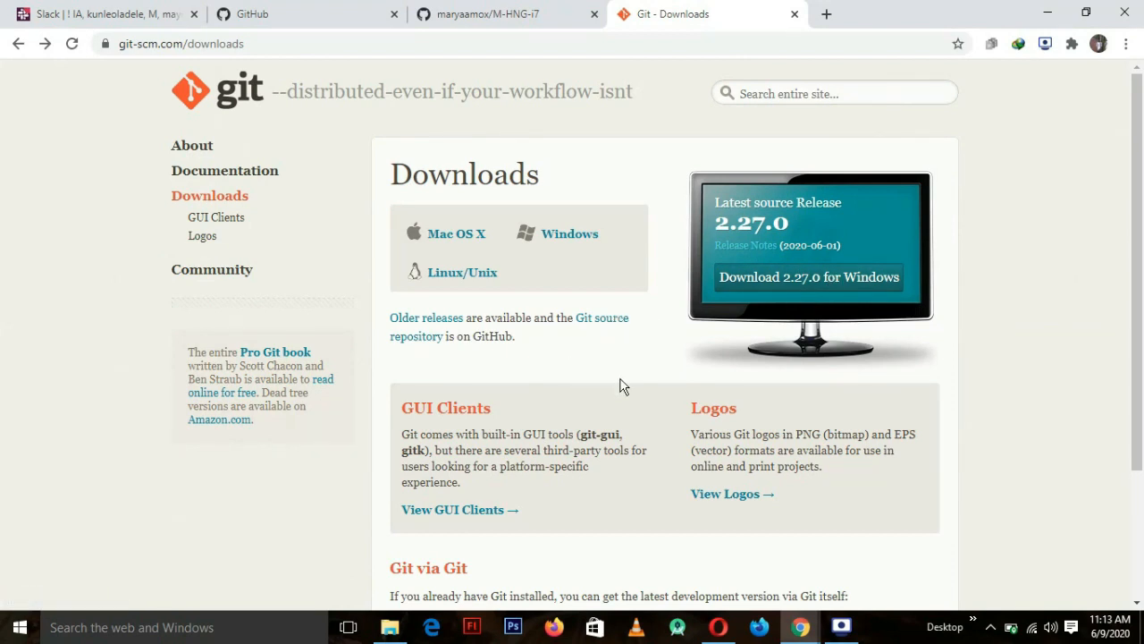
pyautogui.moveTo(640, 385)
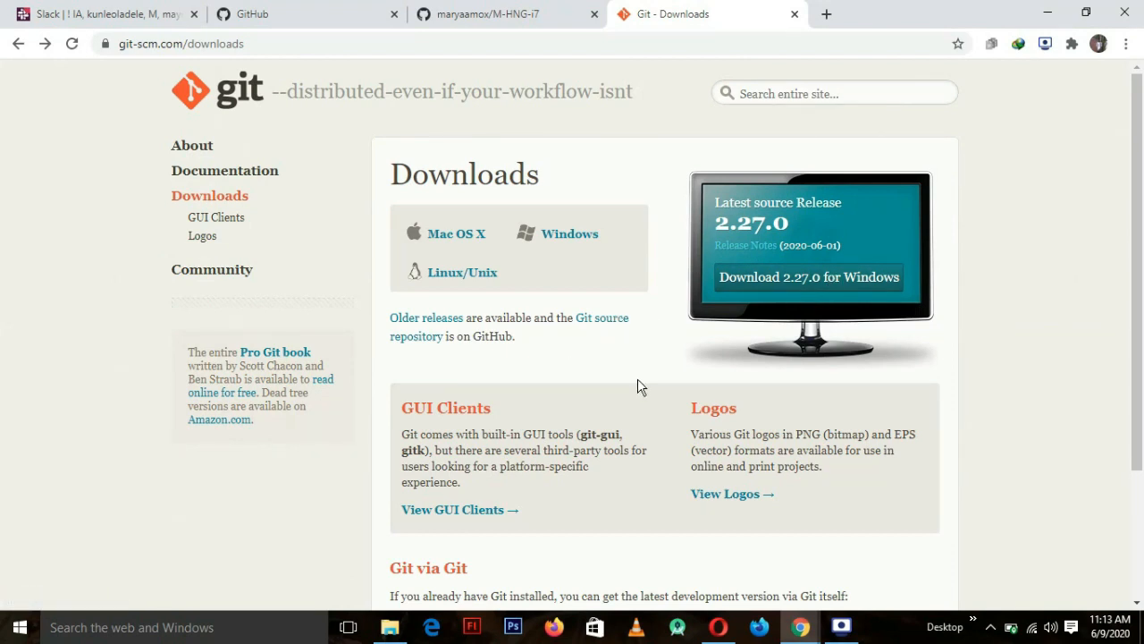
pyautogui.moveTo(671, 394)
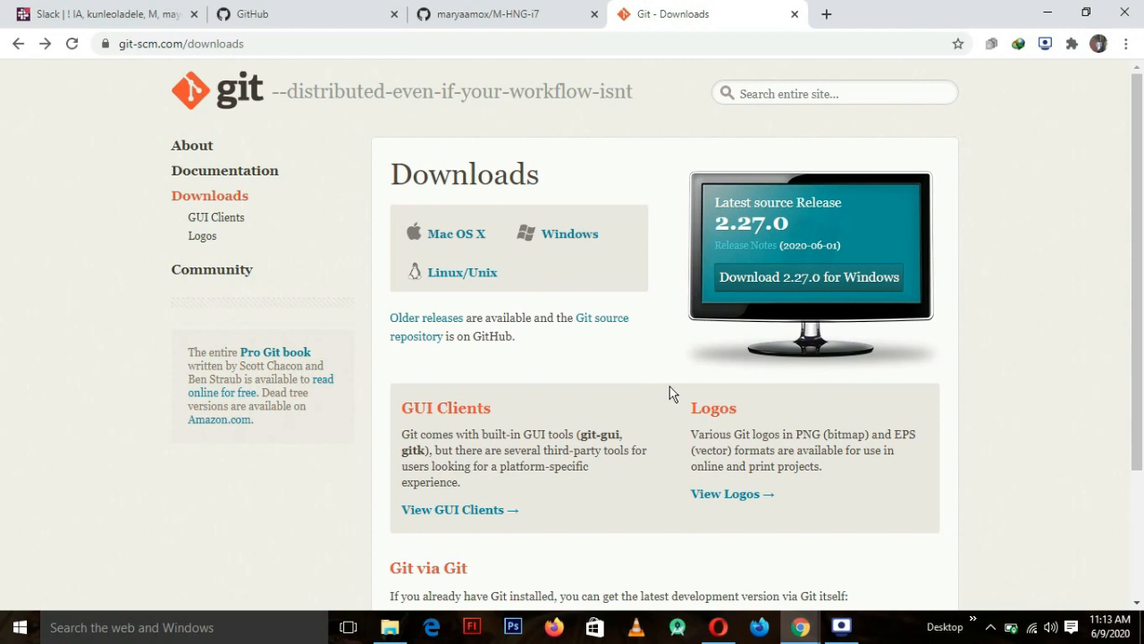
pyautogui.moveTo(646, 378)
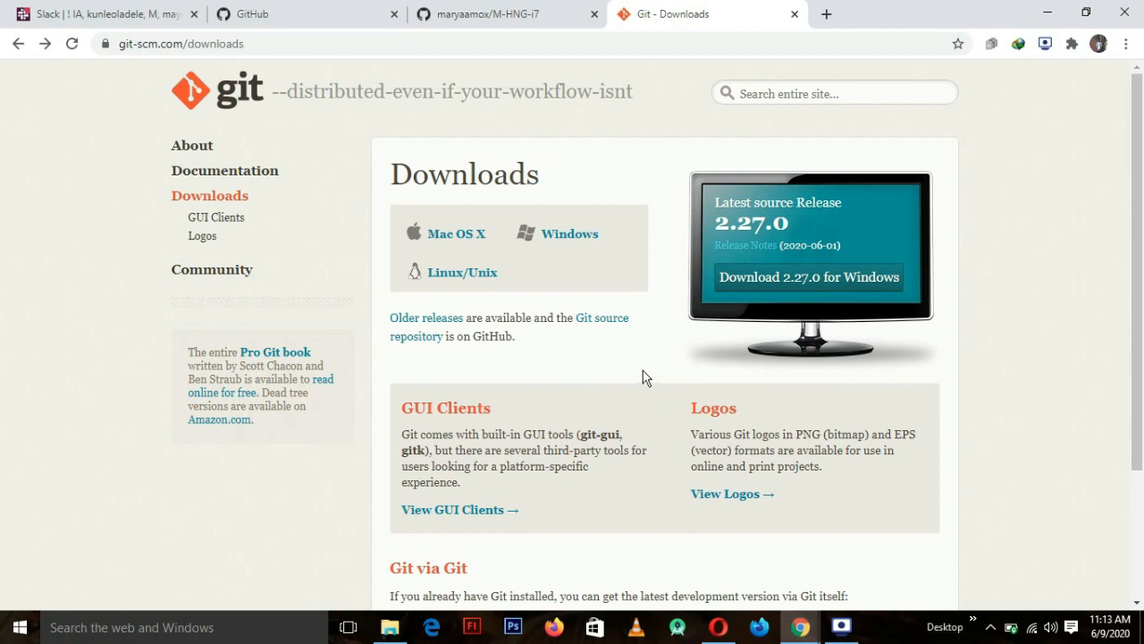
pyautogui.moveTo(674, 356)
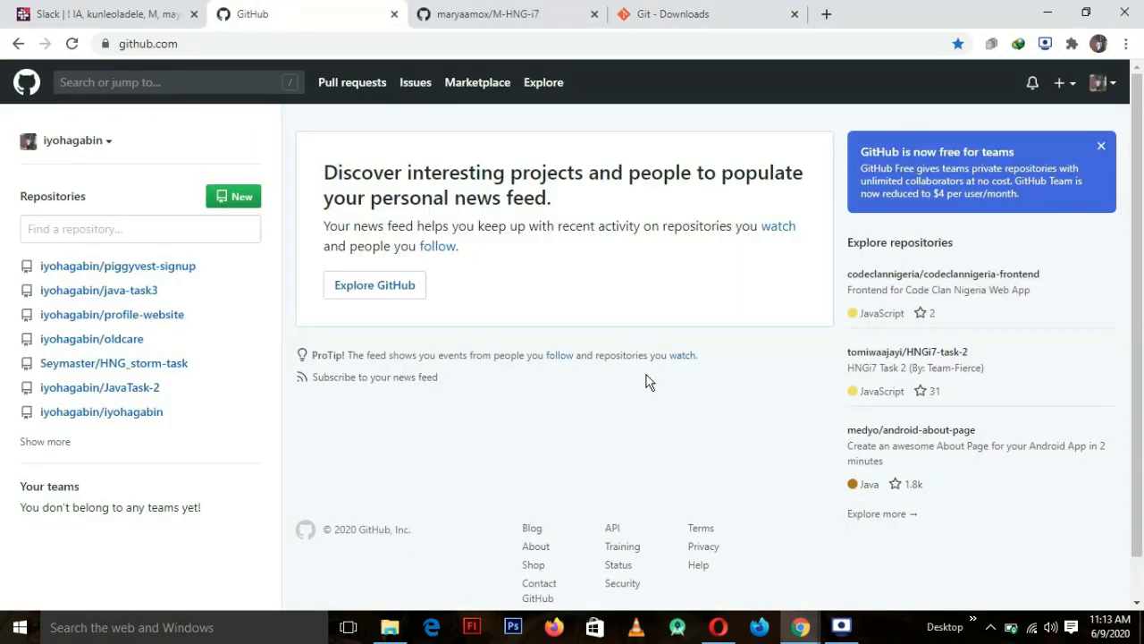
pyautogui.moveTo(253, 310)
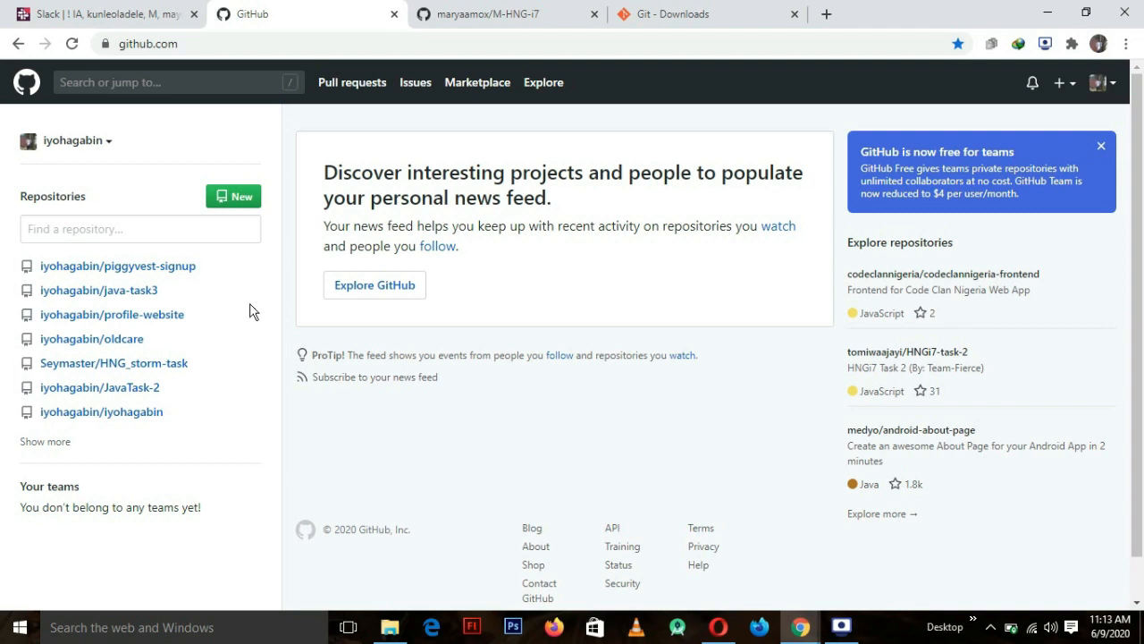
pyautogui.click(233, 196)
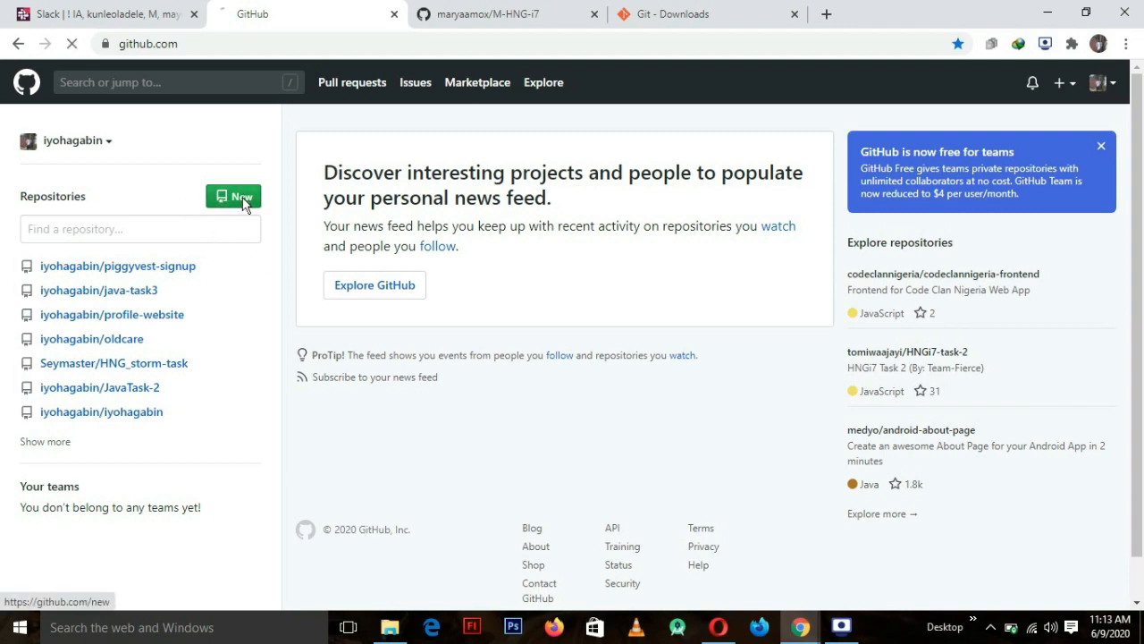
pyautogui.click(234, 196)
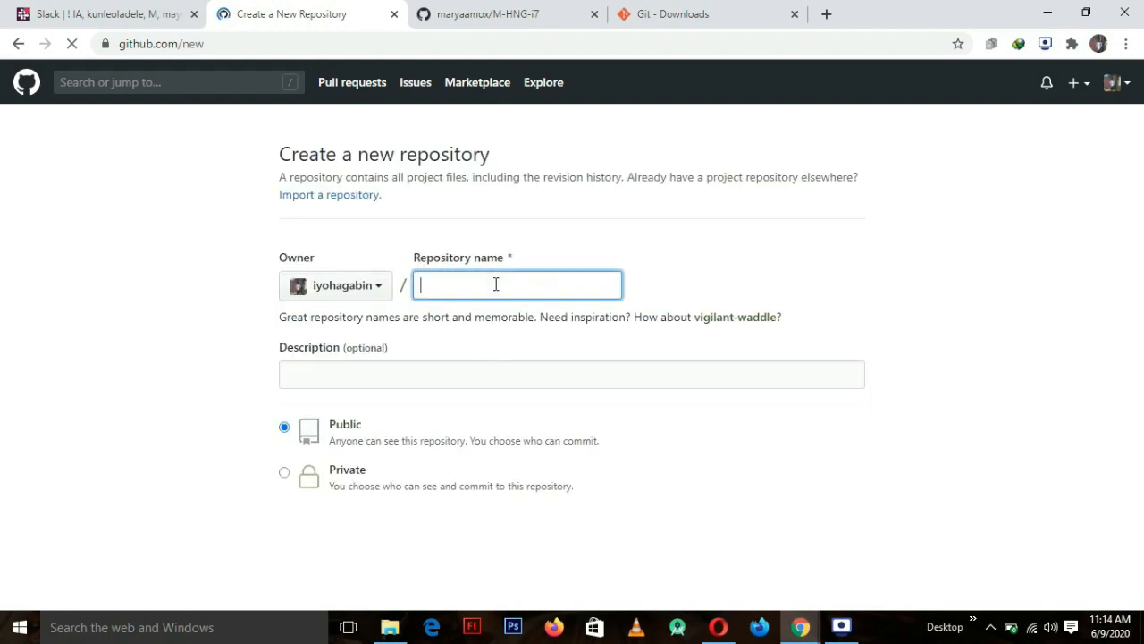
pyautogui.write('tutorial')
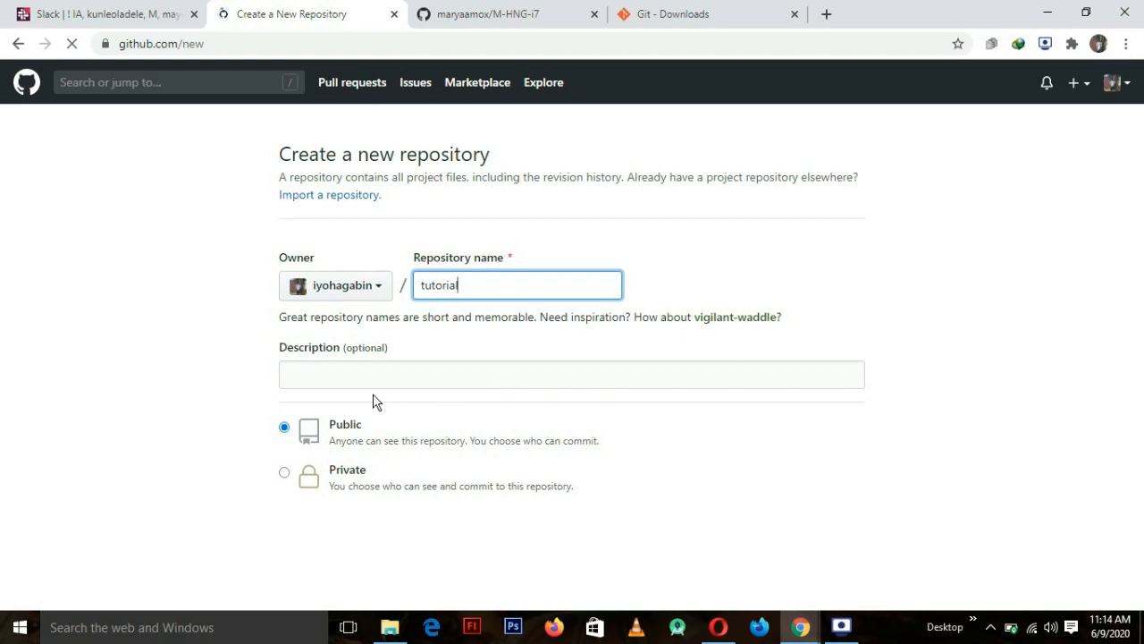
pyautogui.moveTo(554, 461)
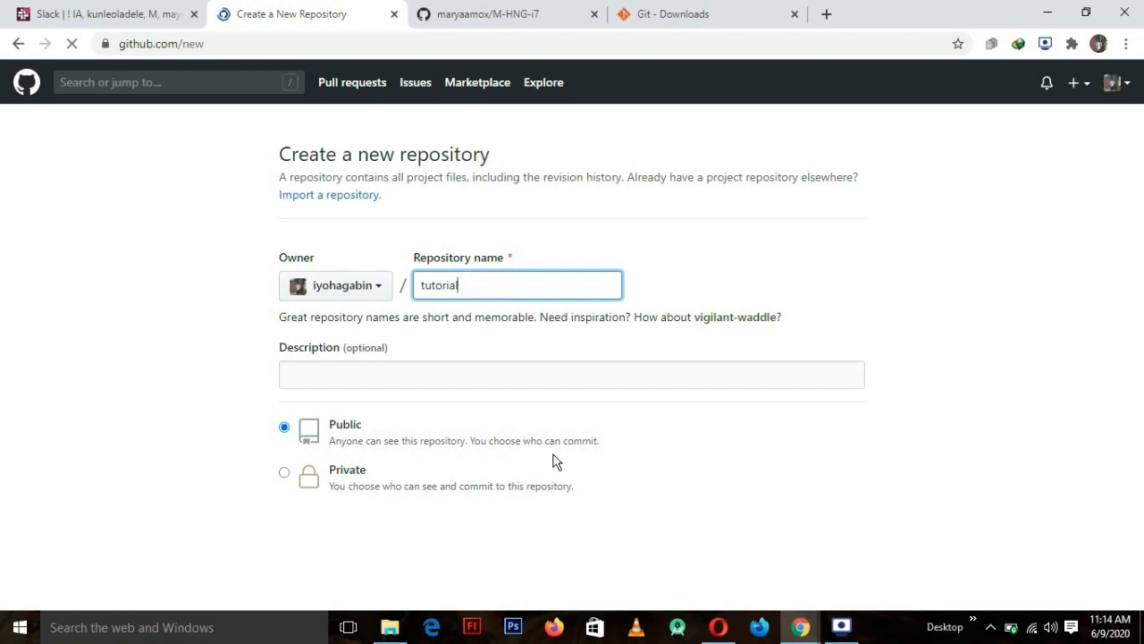
pyautogui.moveTo(622, 456)
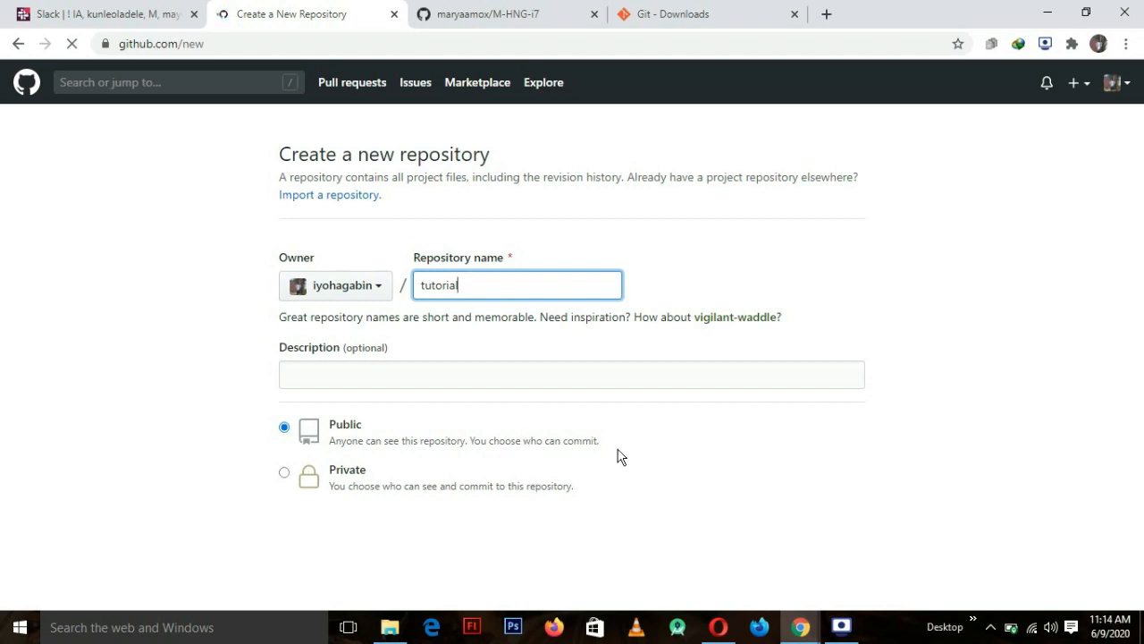
pyautogui.scroll(-3)
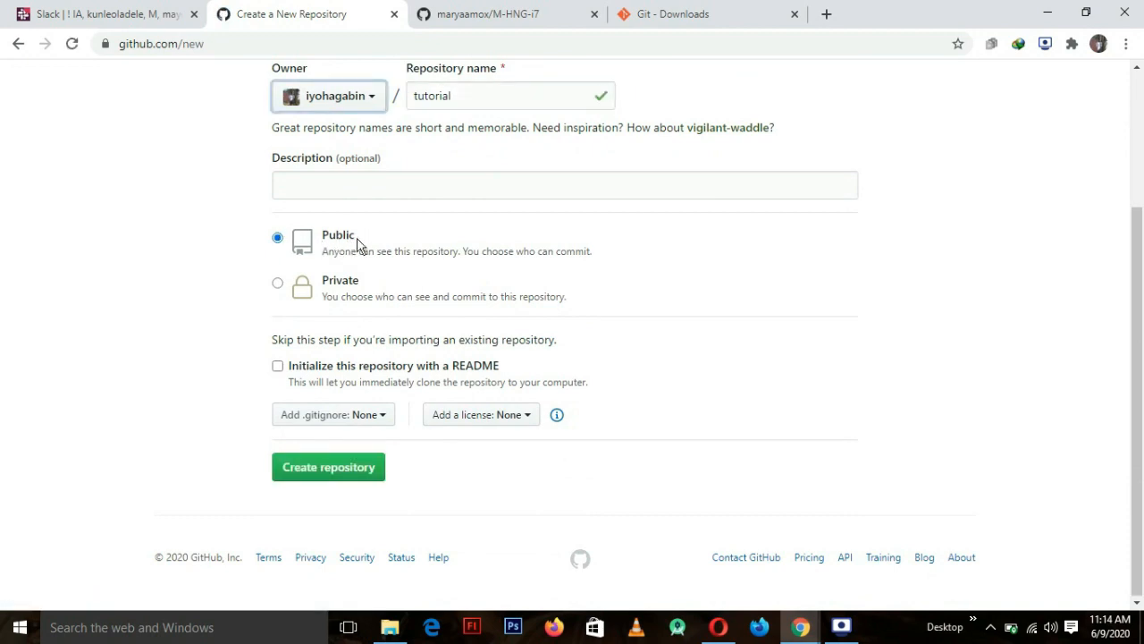
pyautogui.moveTo(442, 295)
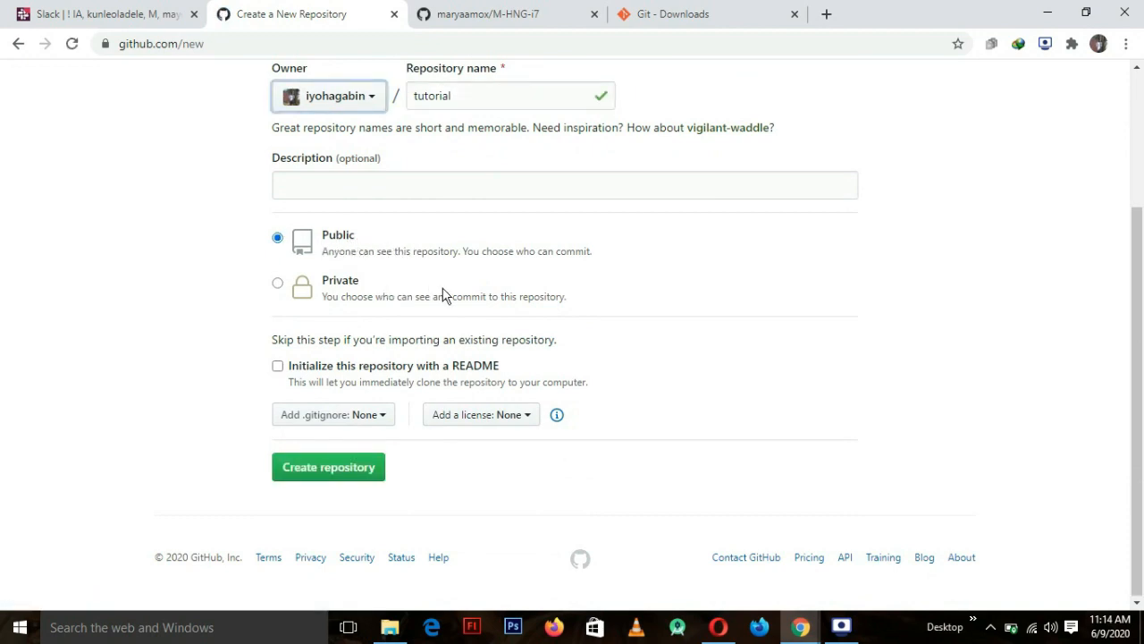
pyautogui.moveTo(425, 288)
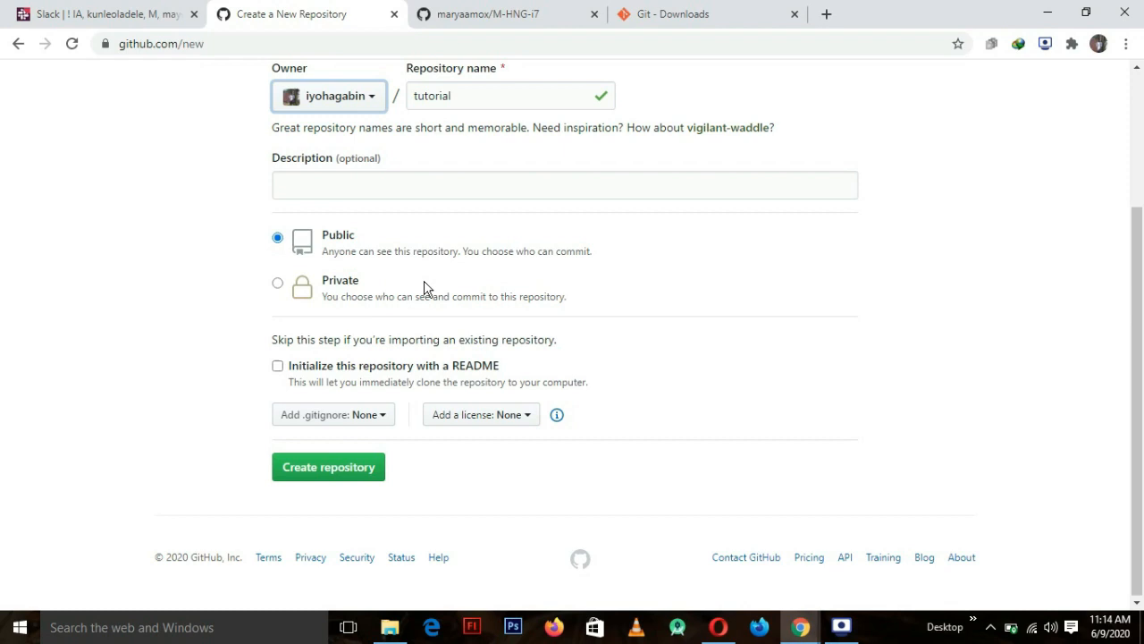
pyautogui.moveTo(335, 282)
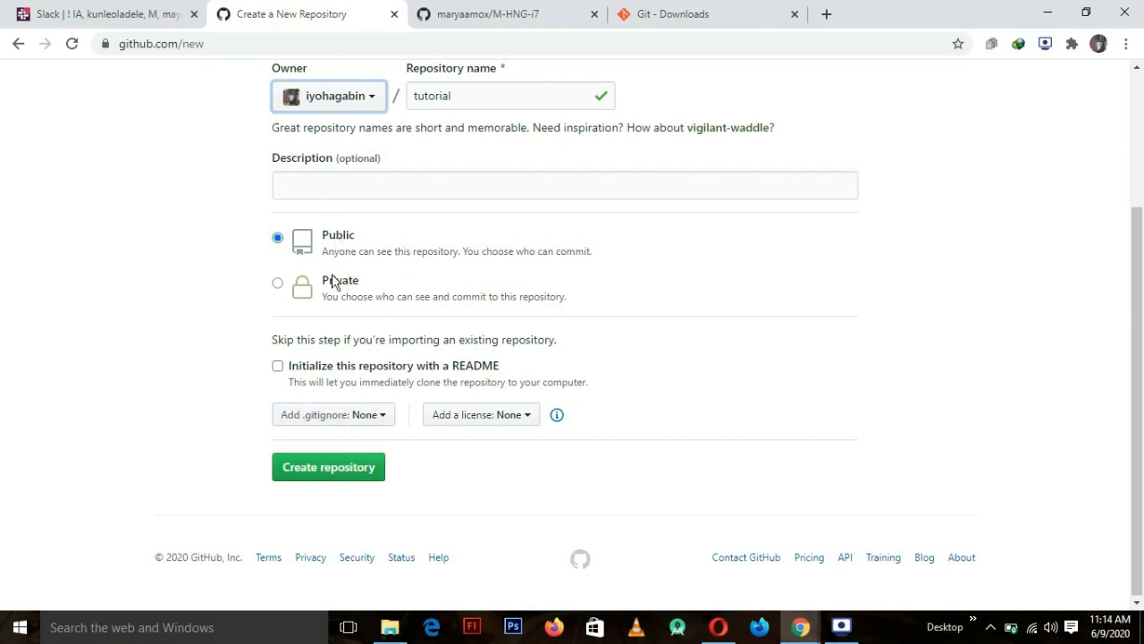
pyautogui.click(328, 466)
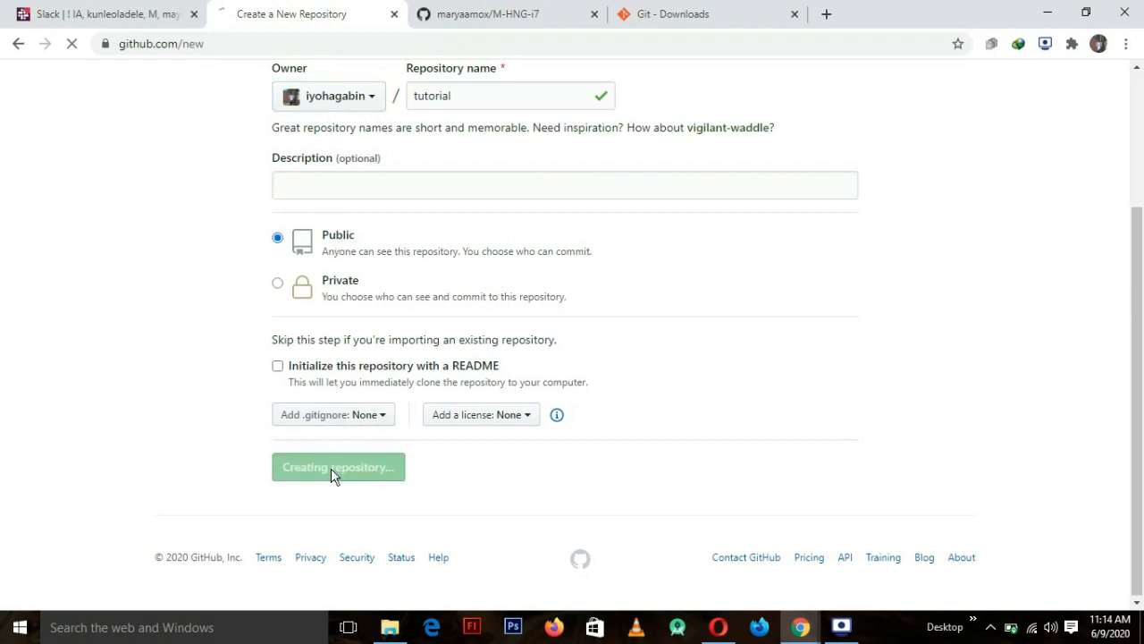
pyautogui.click(337, 467)
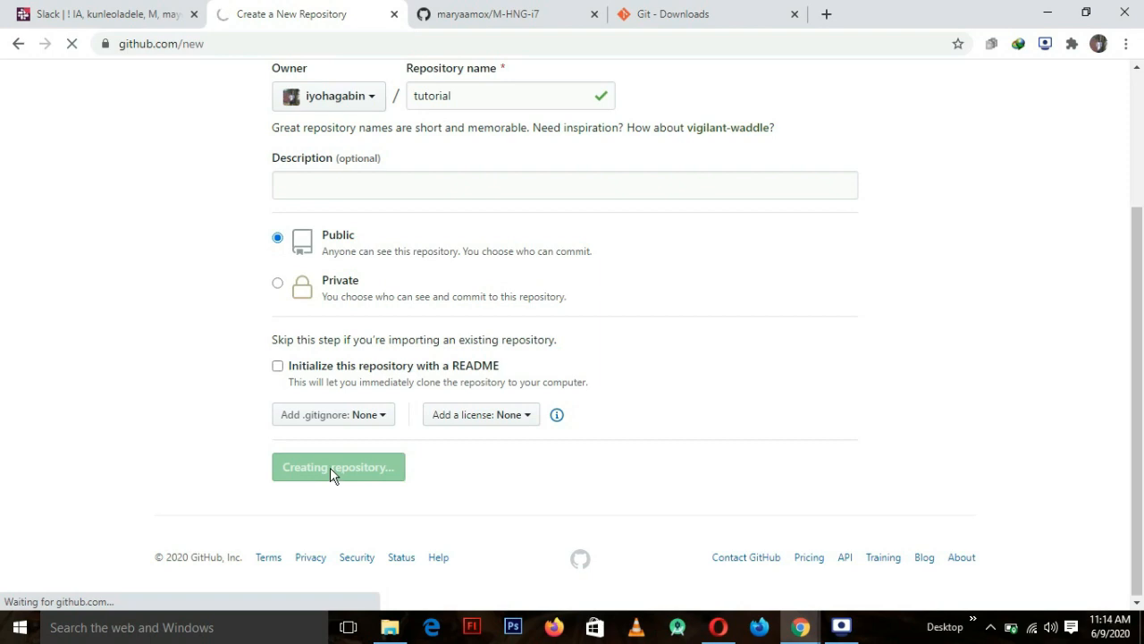
pyautogui.click(338, 467)
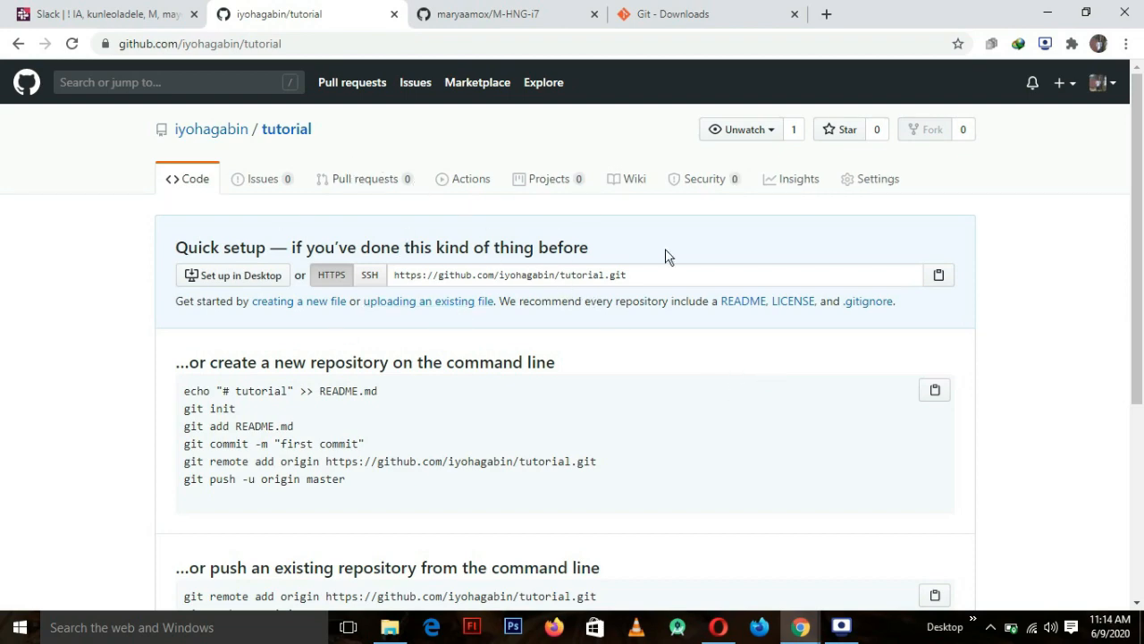
# Scroll through the tutorial repository's Quick setup instructions, then minimize Chrome to the desktop.
pyautogui.scroll(-3)
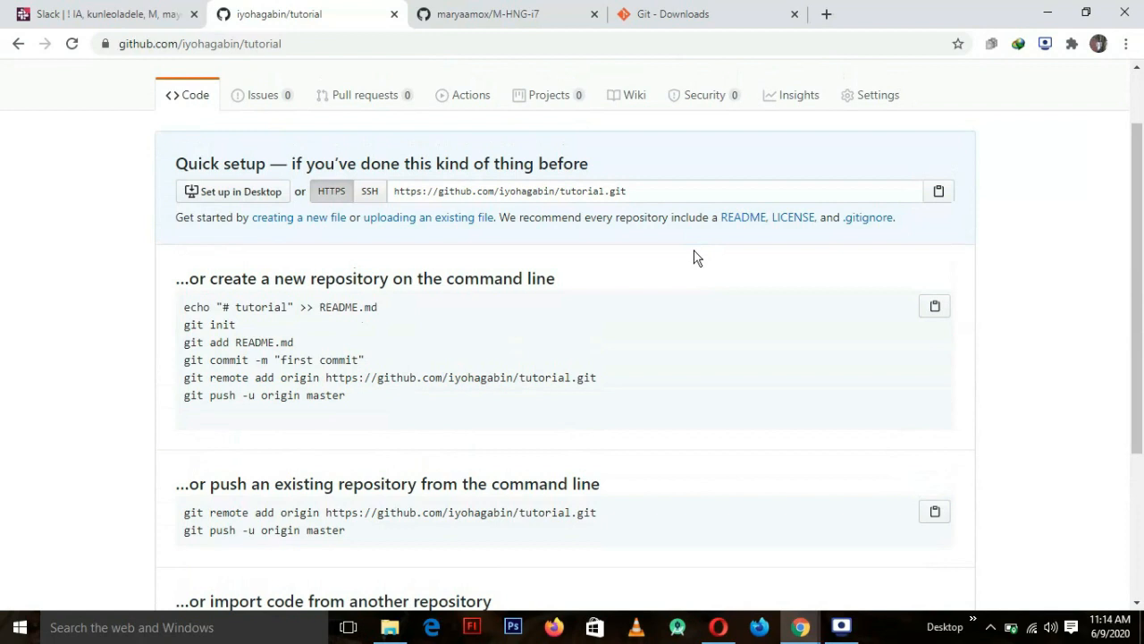
pyautogui.moveTo(662, 243)
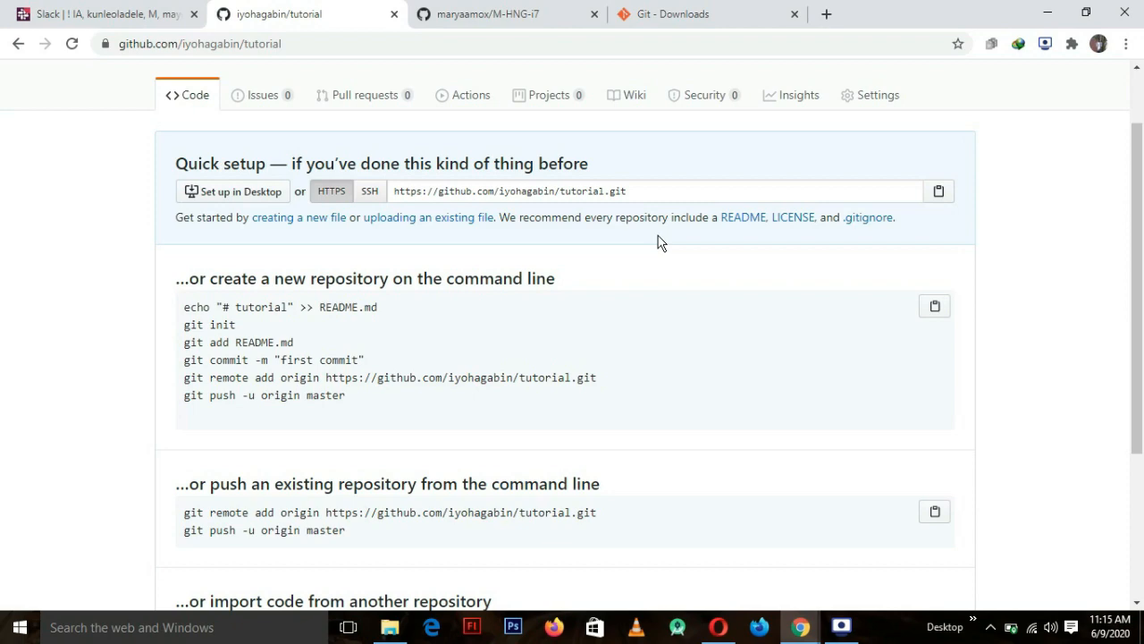
pyautogui.scroll(-3)
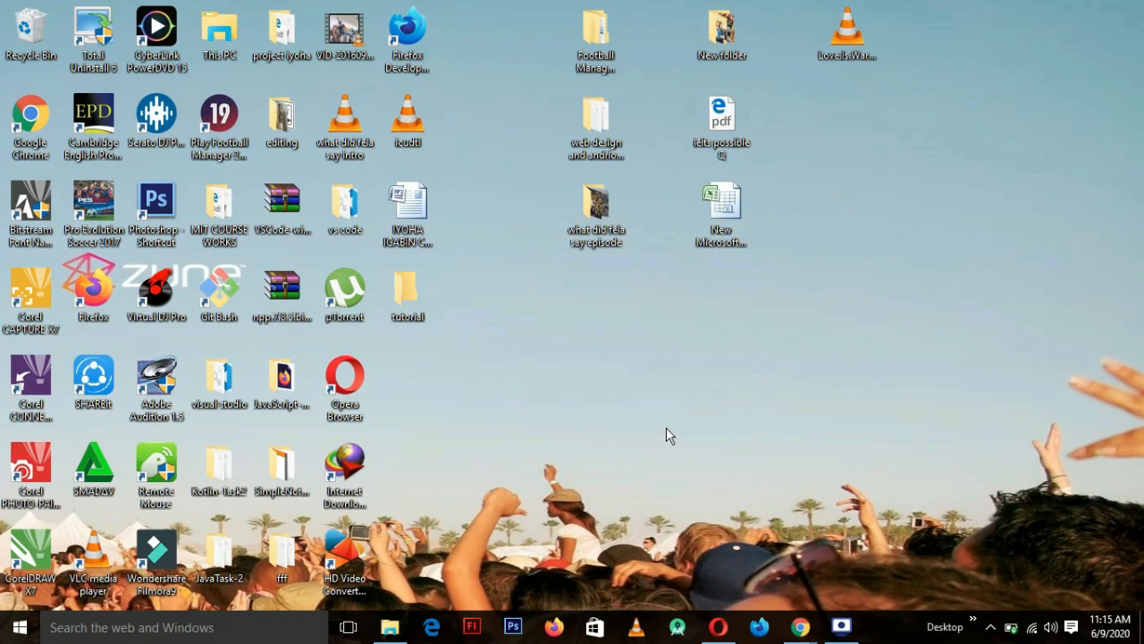
# Launch Git Bash from the desktop context menu, working in ~/Desktop.
pyautogui.rightClick(670, 434)
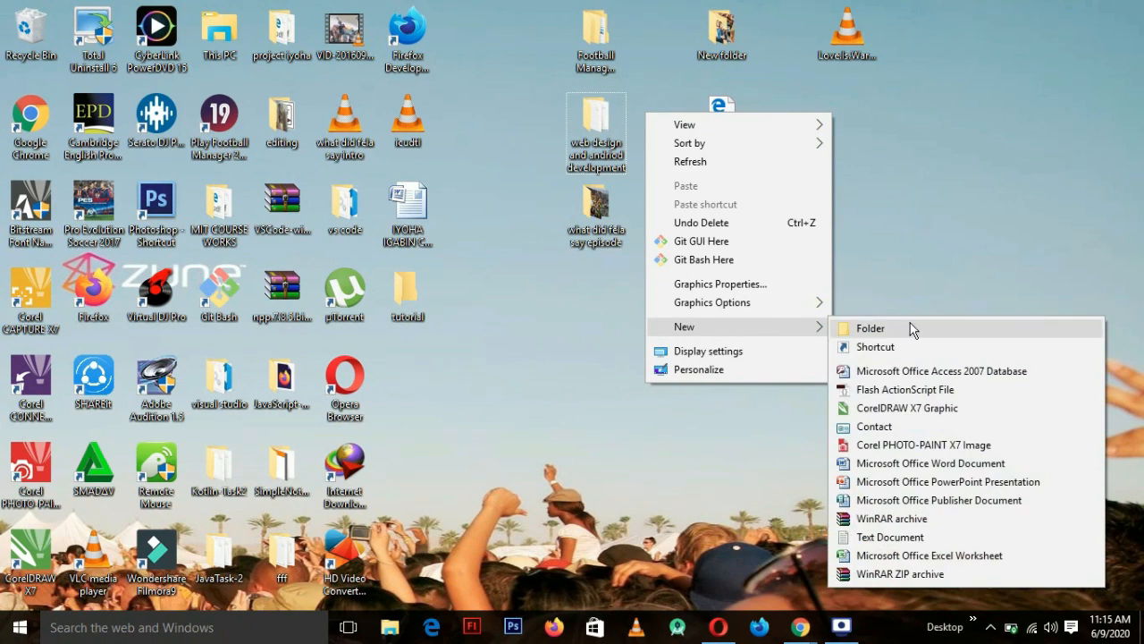
pyautogui.moveTo(721, 259)
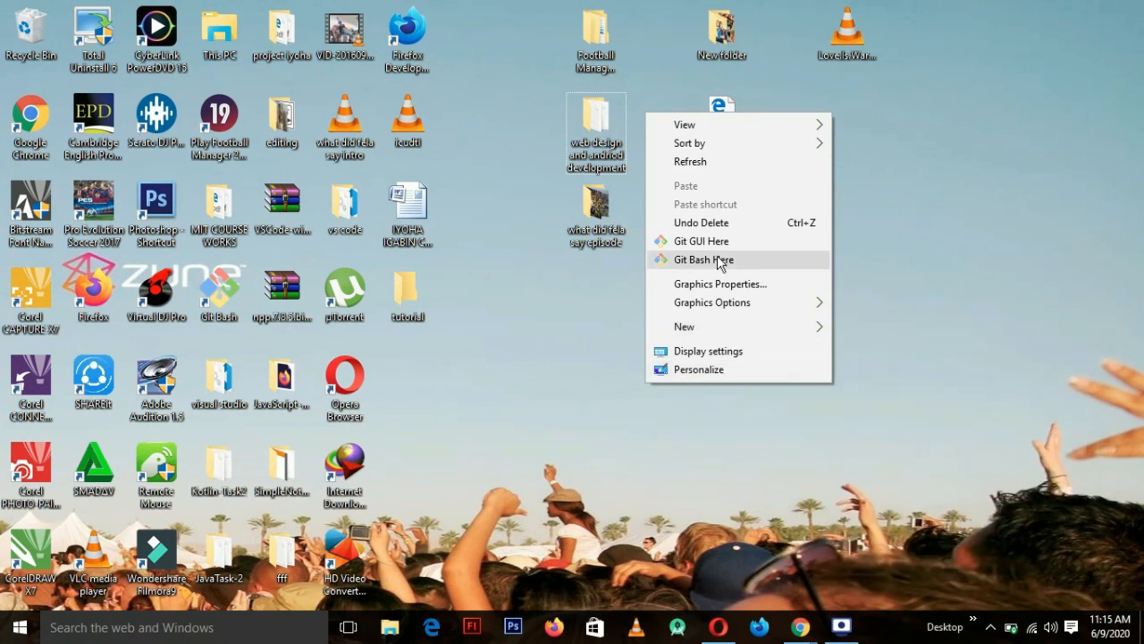
pyautogui.click(702, 259)
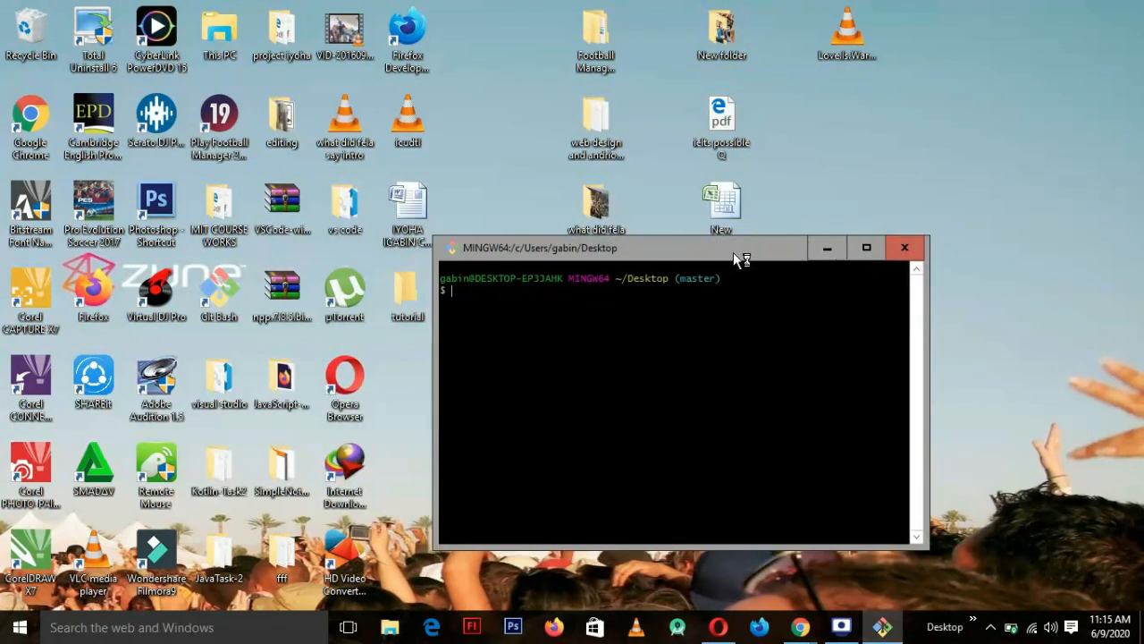
pyautogui.moveTo(638, 306)
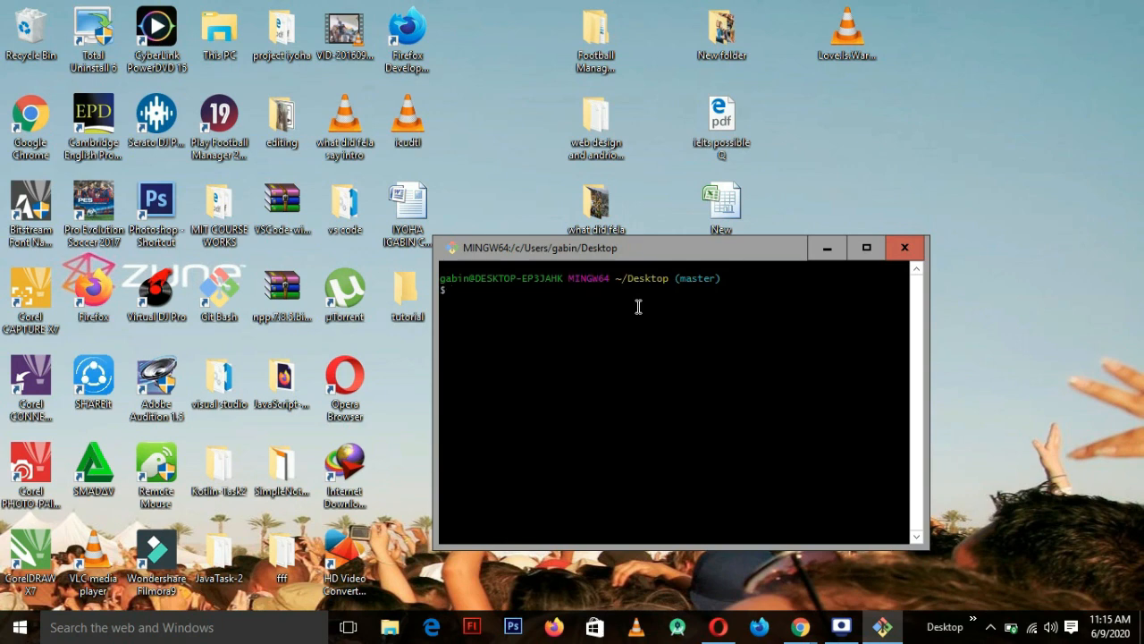
pyautogui.click(903, 247)
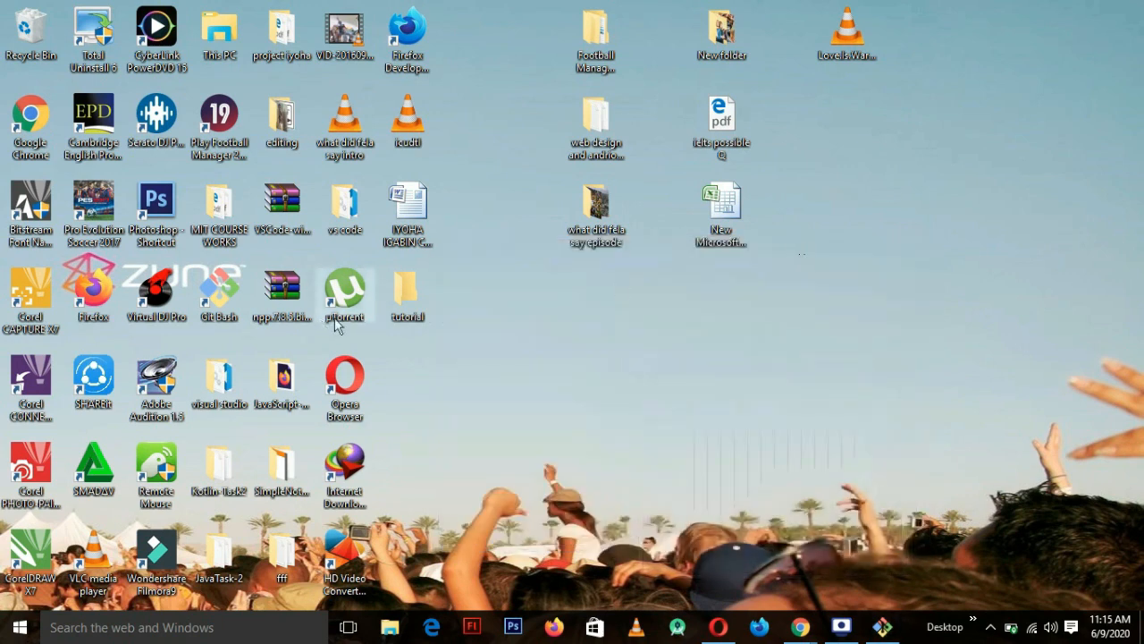
pyautogui.moveTo(408, 290)
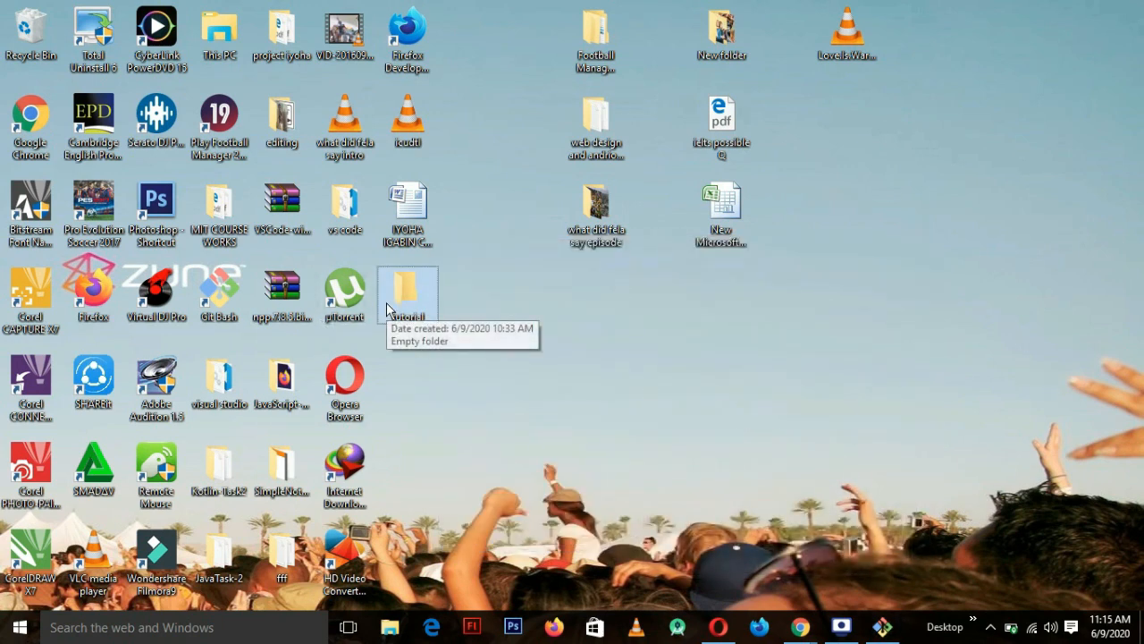
pyautogui.moveTo(662, 326)
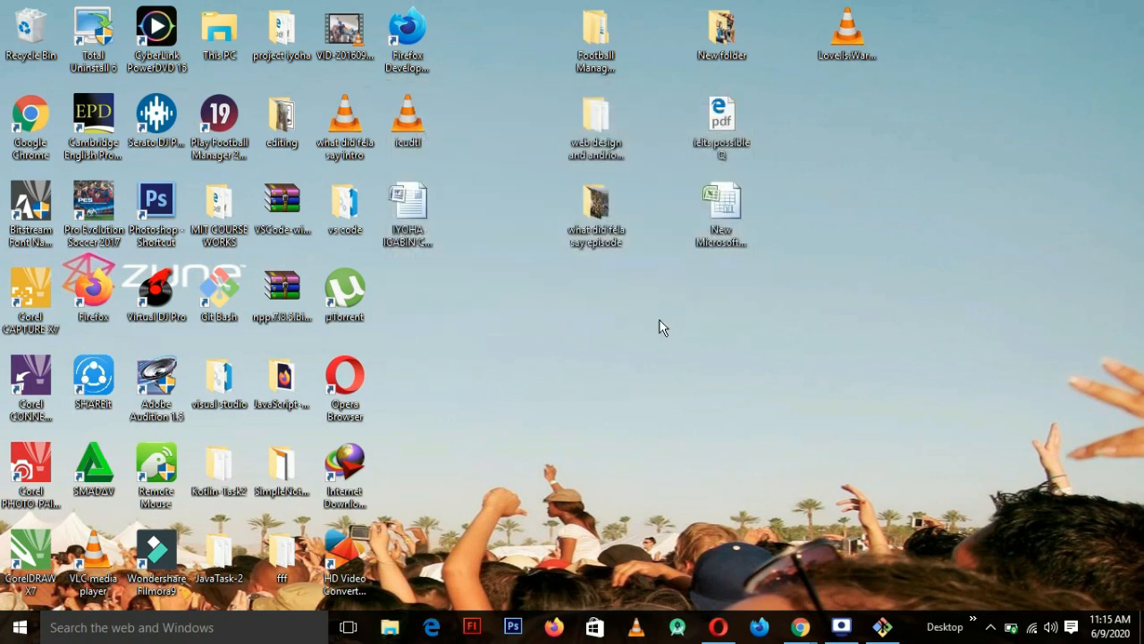
pyautogui.click(881, 625)
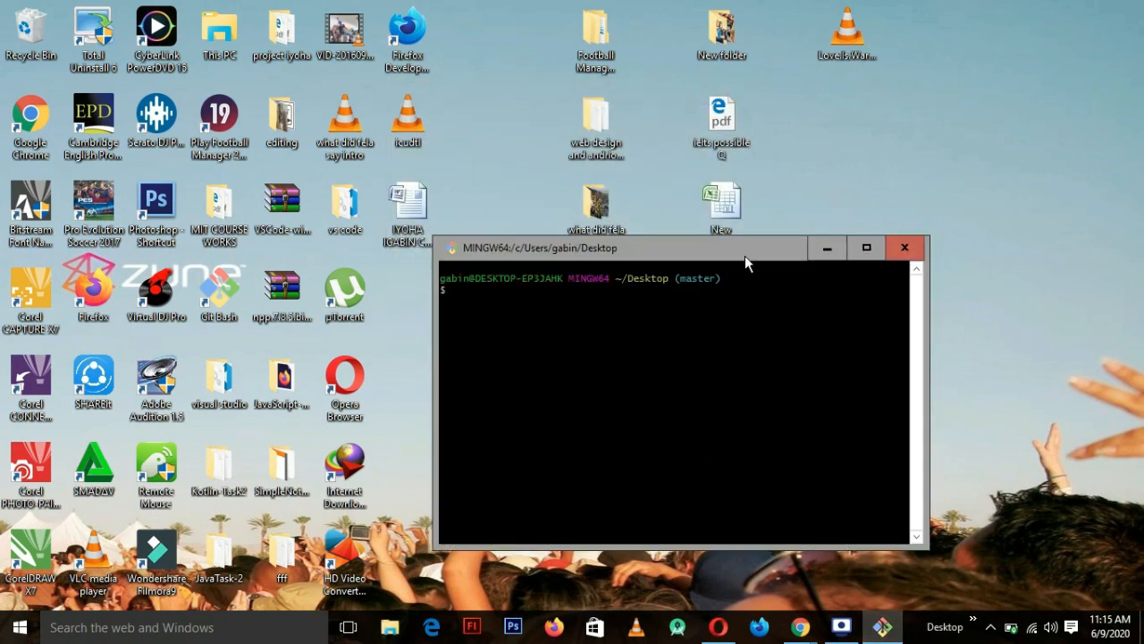
# Run git clone with the pasted tutorial repository URL.
pyautogui.moveTo(621, 248); pyautogui.dragTo(560, 215)
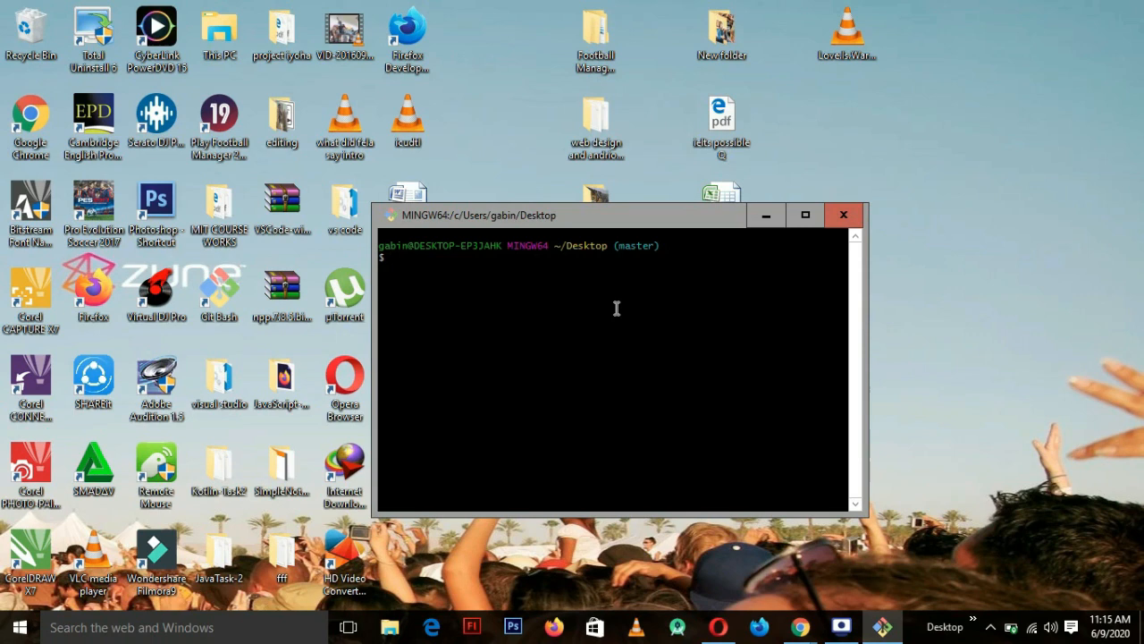
pyautogui.write('git c')
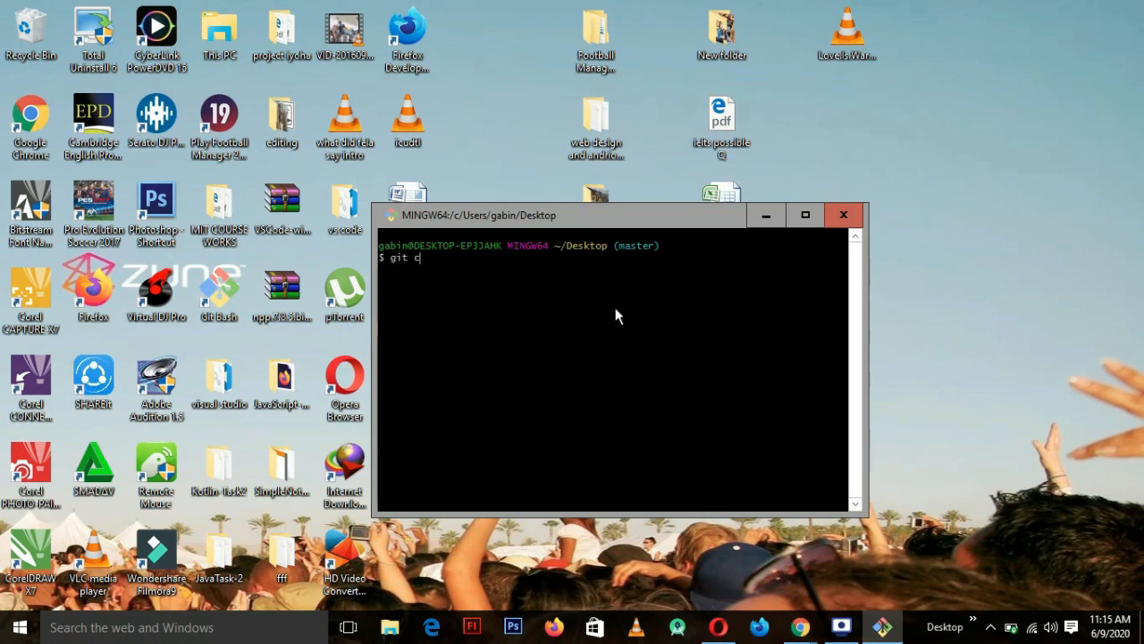
pyautogui.write('lone')
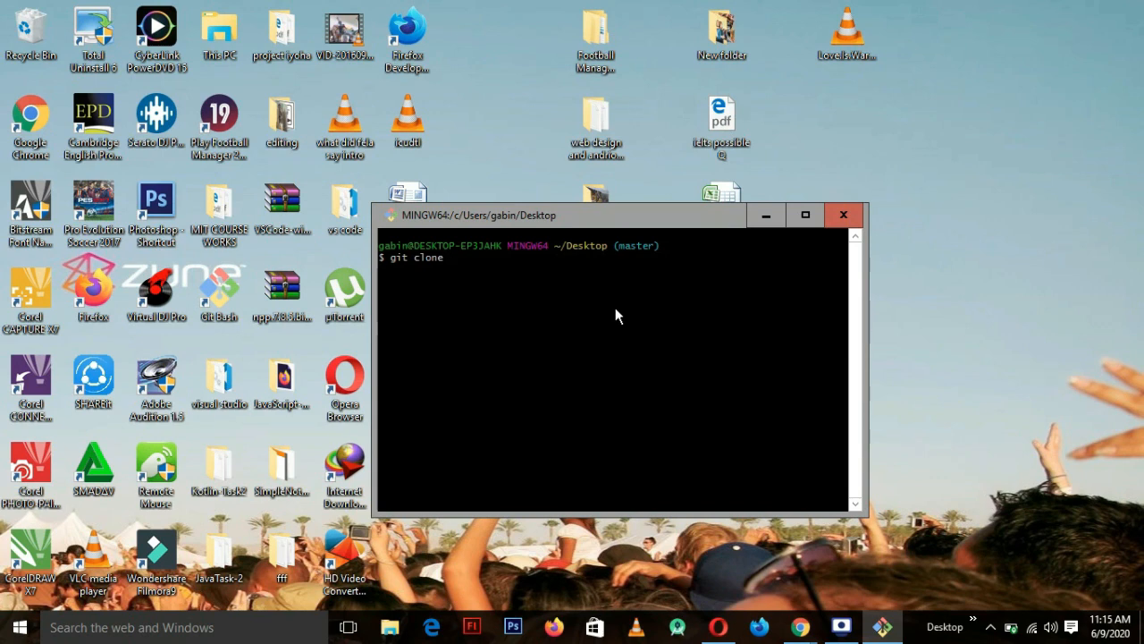
pyautogui.rightClick(594, 310)
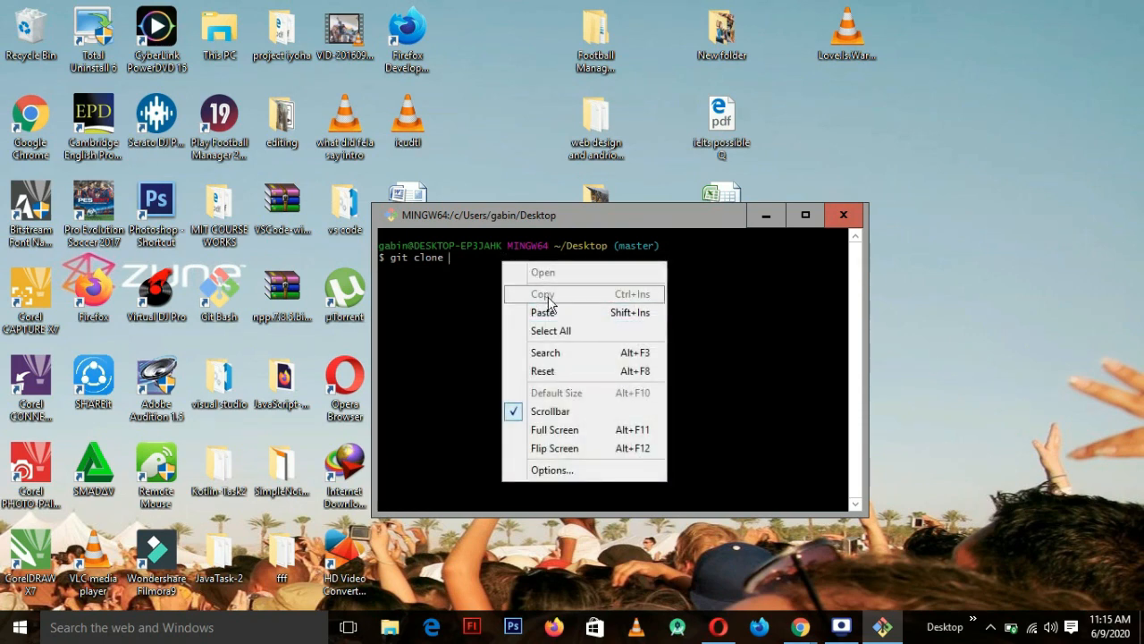
pyautogui.click(545, 312)
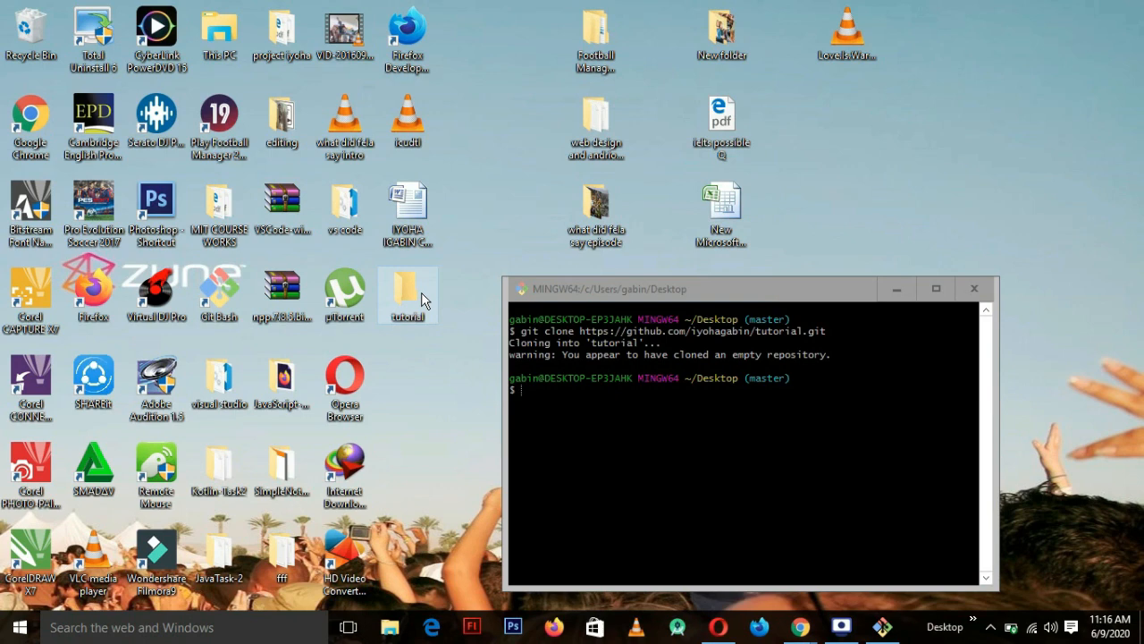
# Open the cloned tutorial folder and maximize the File Explorer window.
pyautogui.doubleClick(408, 295)
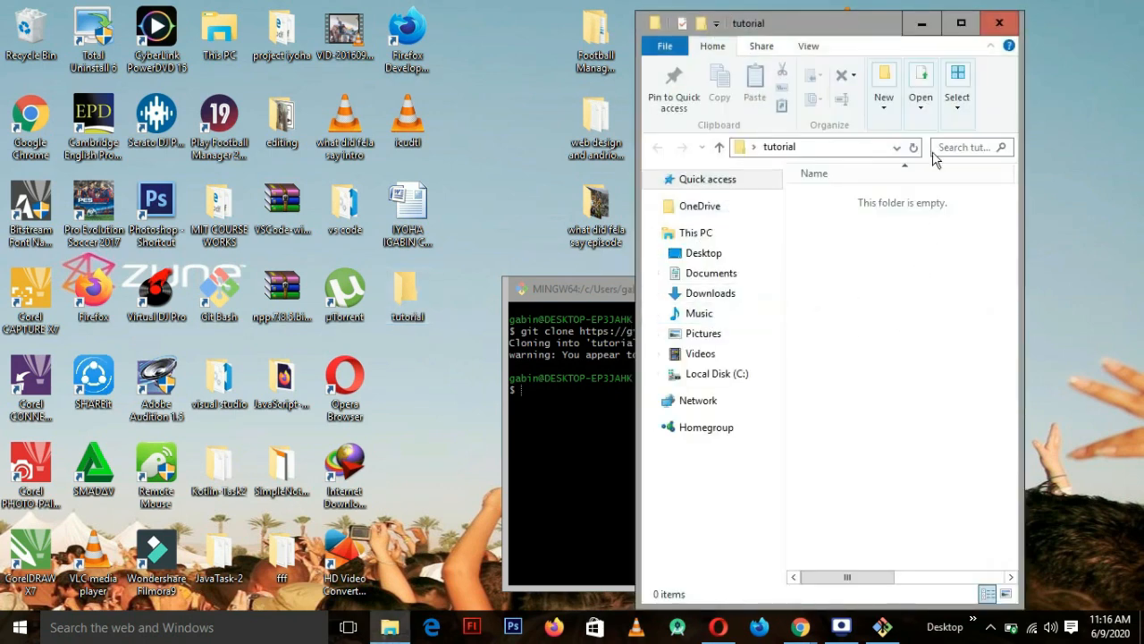
pyautogui.click(960, 22)
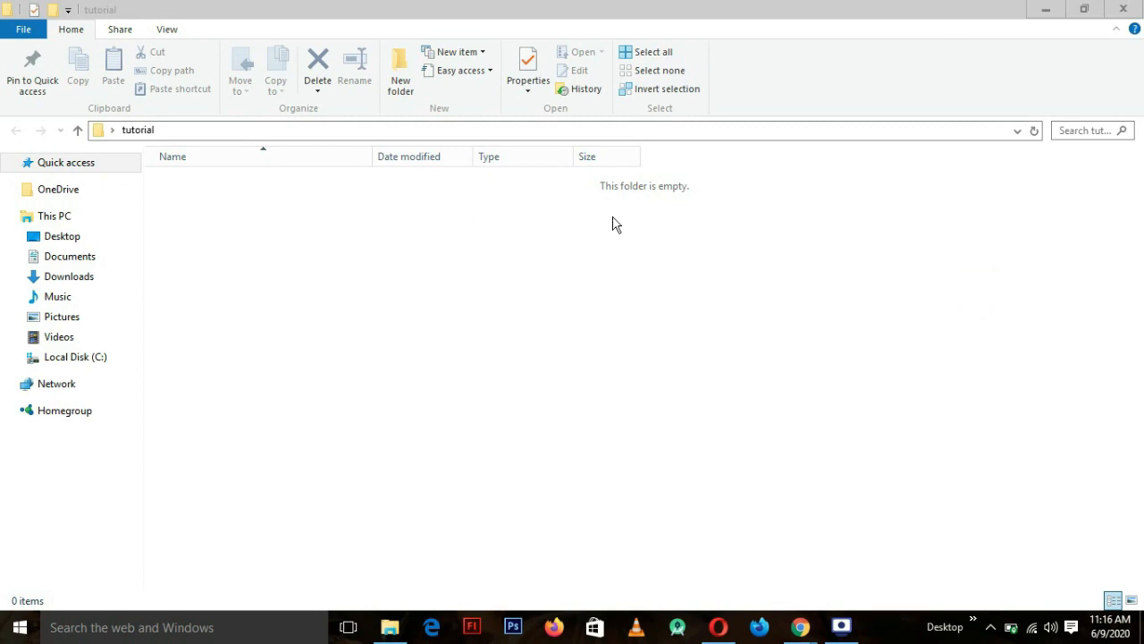
pyautogui.moveTo(594, 237)
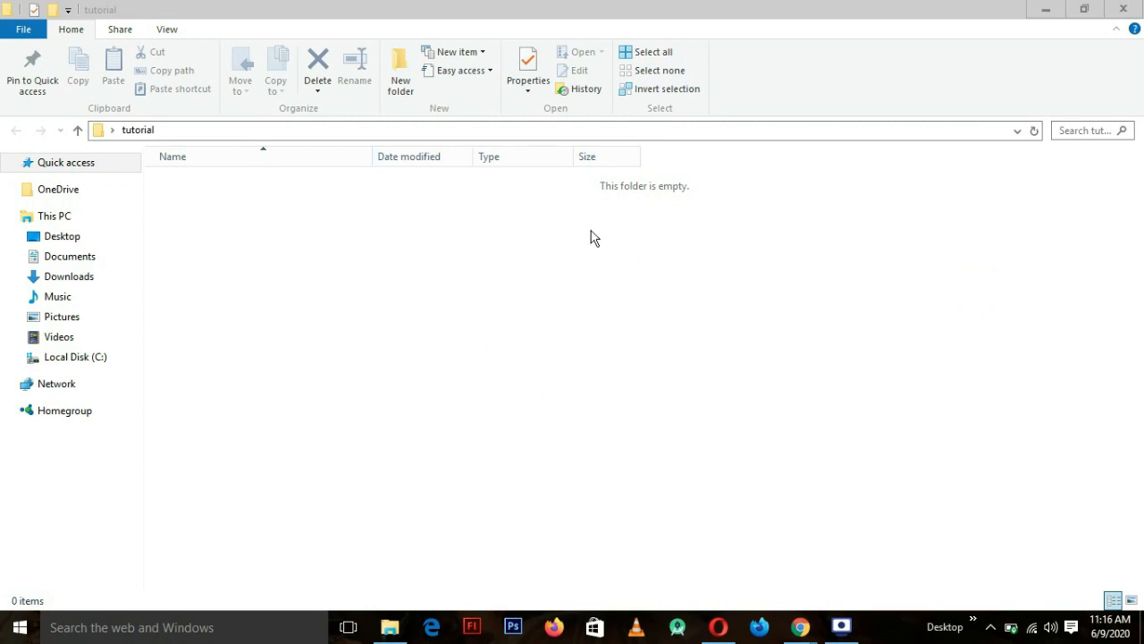
pyautogui.moveTo(804, 226)
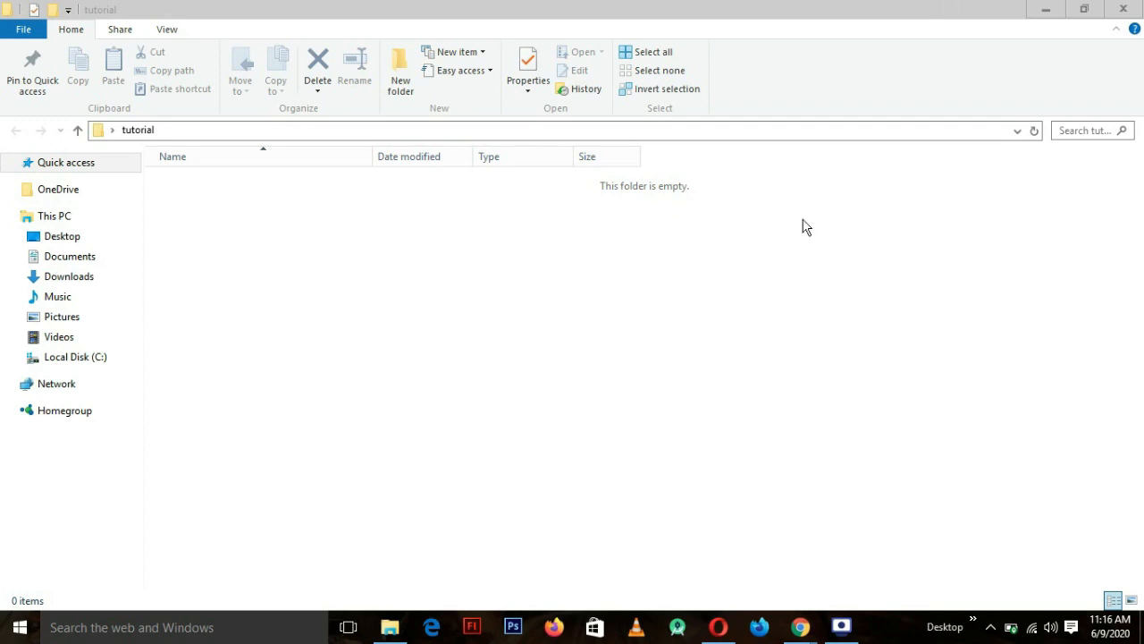
pyautogui.moveTo(525, 329)
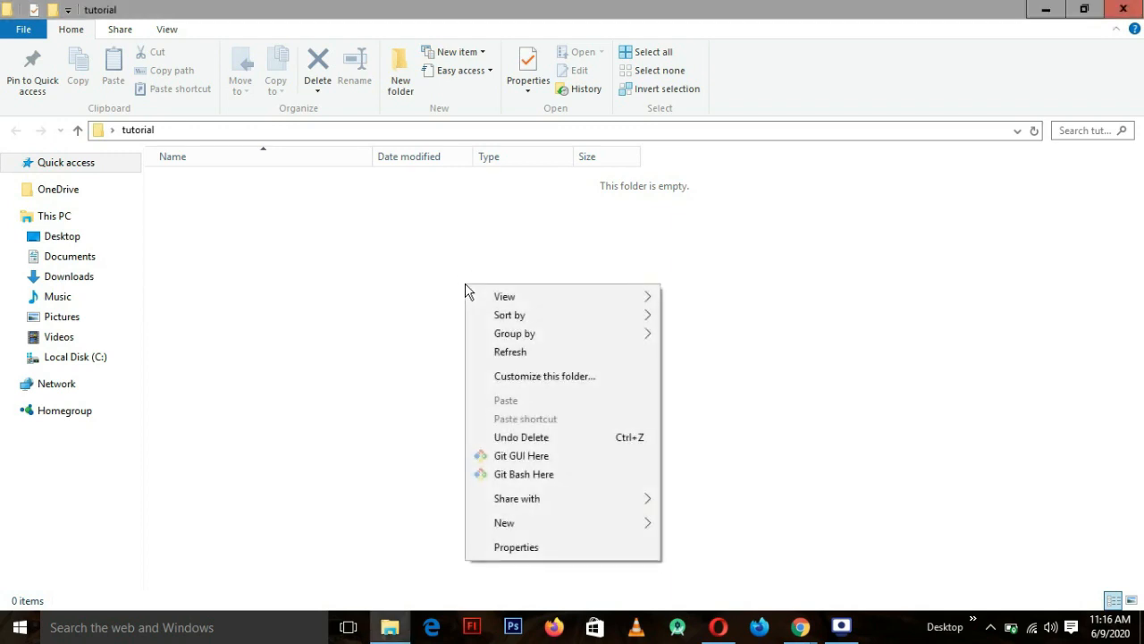
pyautogui.moveTo(516, 498)
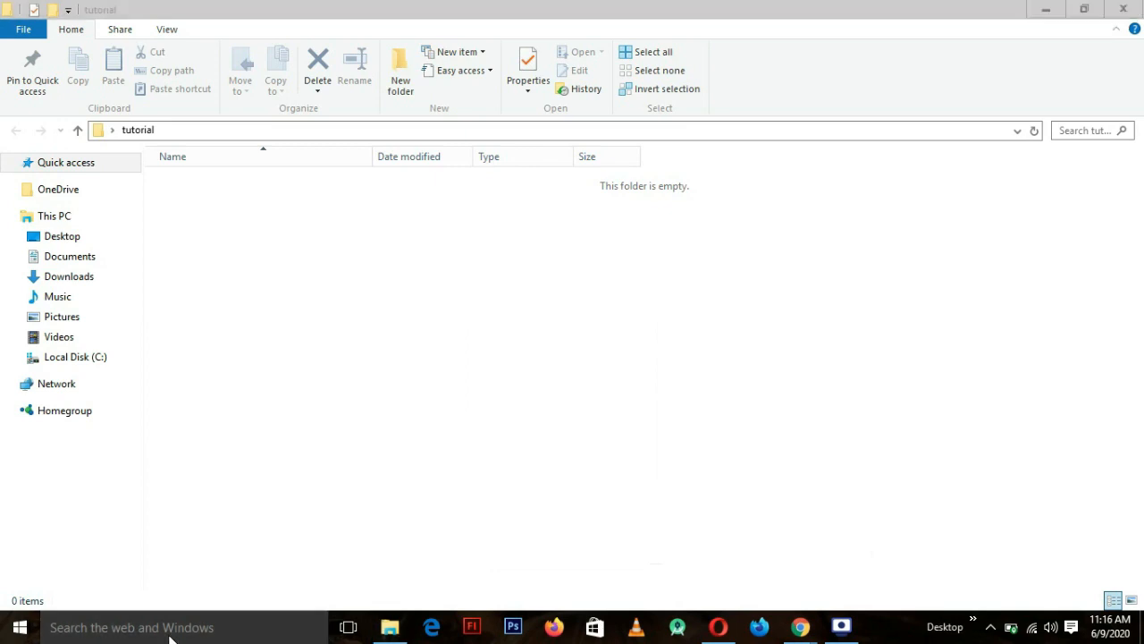
# Search 'note' in Windows search and launch Notepad.
pyautogui.click(131, 627)
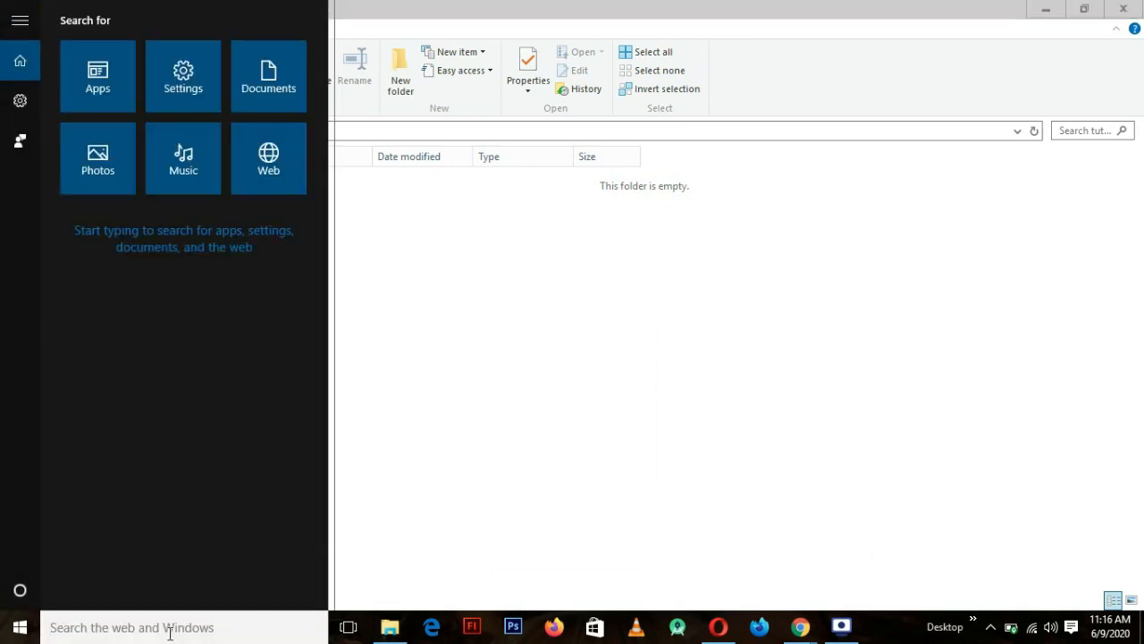
pyautogui.write('note')
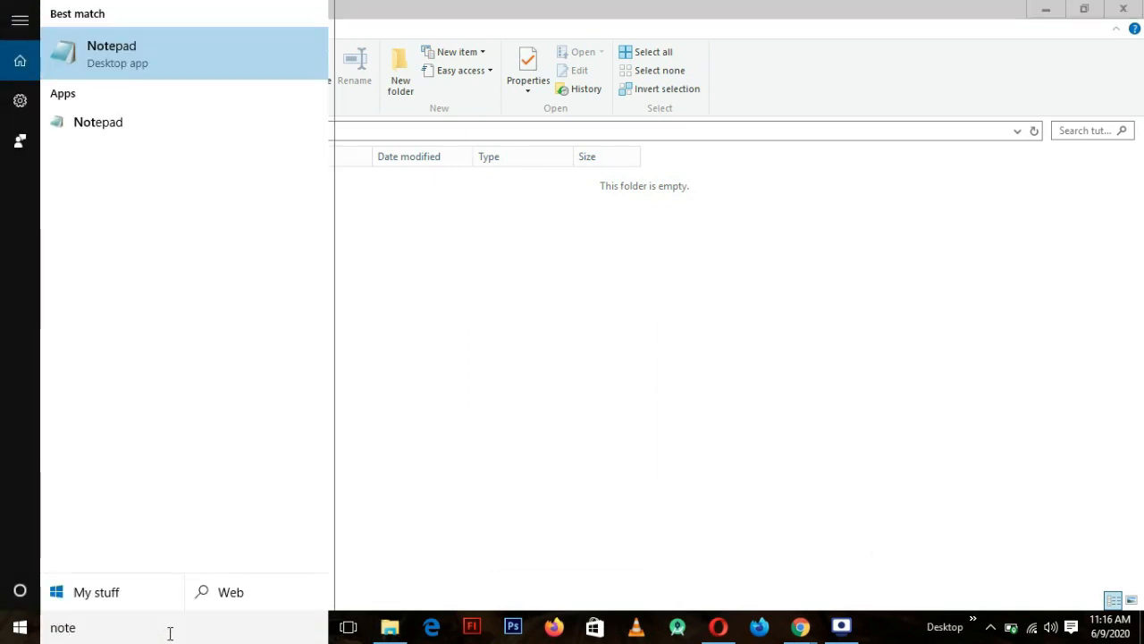
pyautogui.click(112, 54)
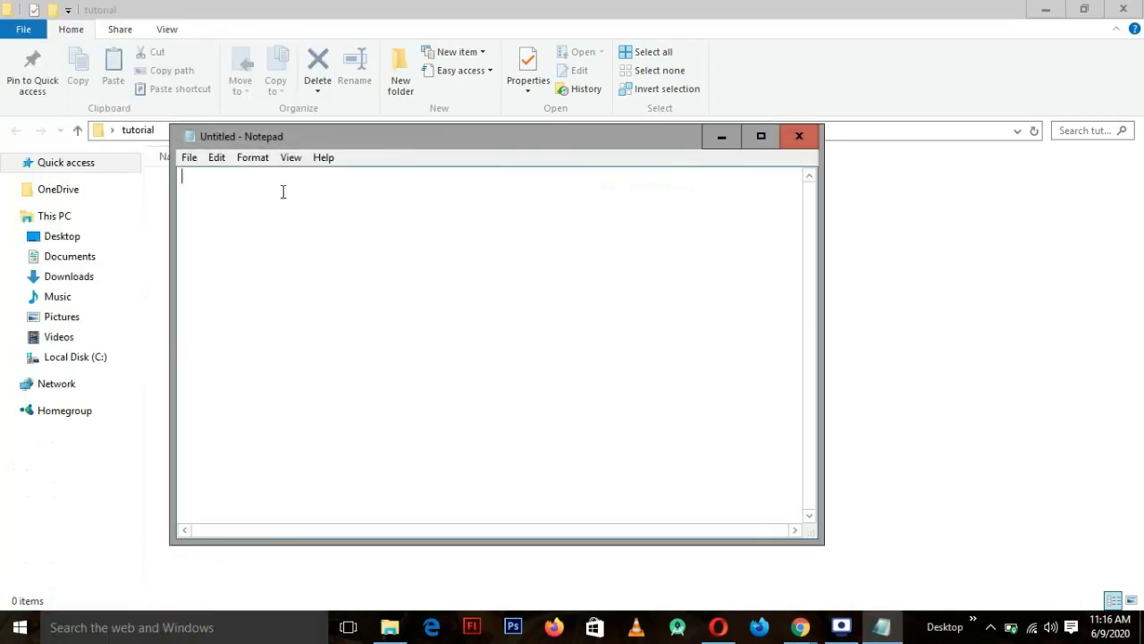
# Type 'hng is the best internship in the world' into the note.
pyautogui.write('hn')
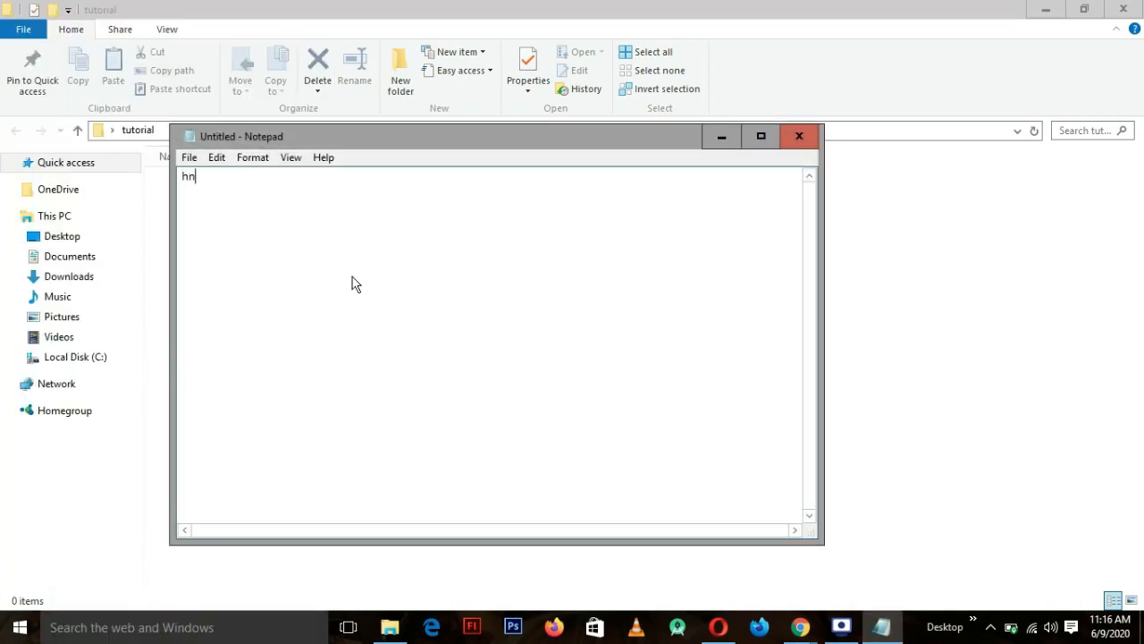
pyautogui.write('g is t')
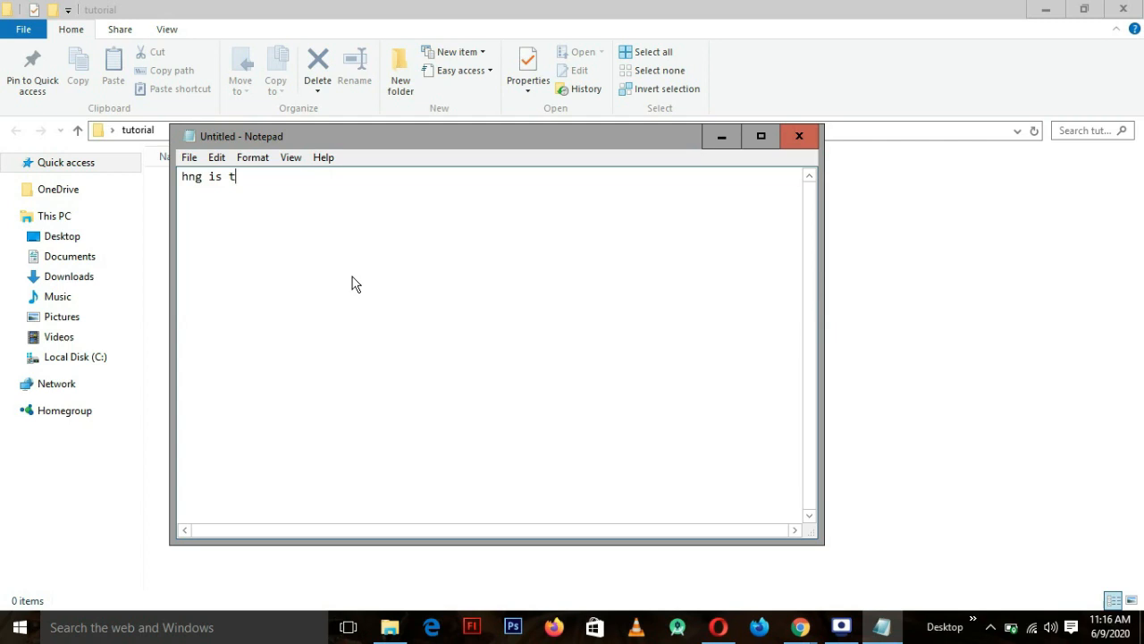
pyautogui.write('h')
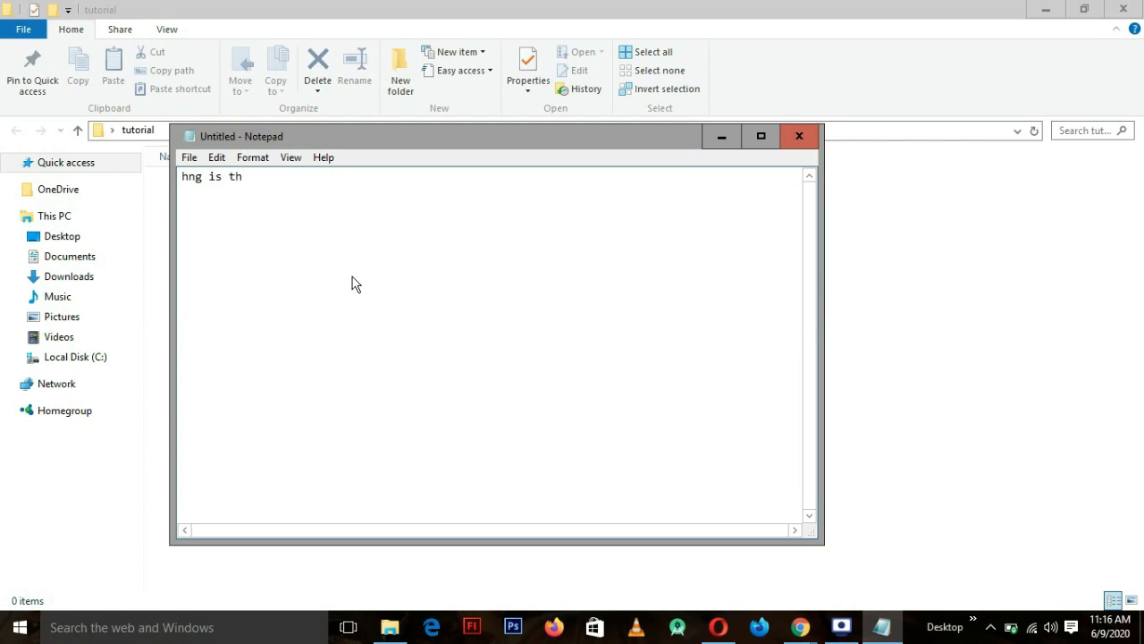
pyautogui.write('e best inter')
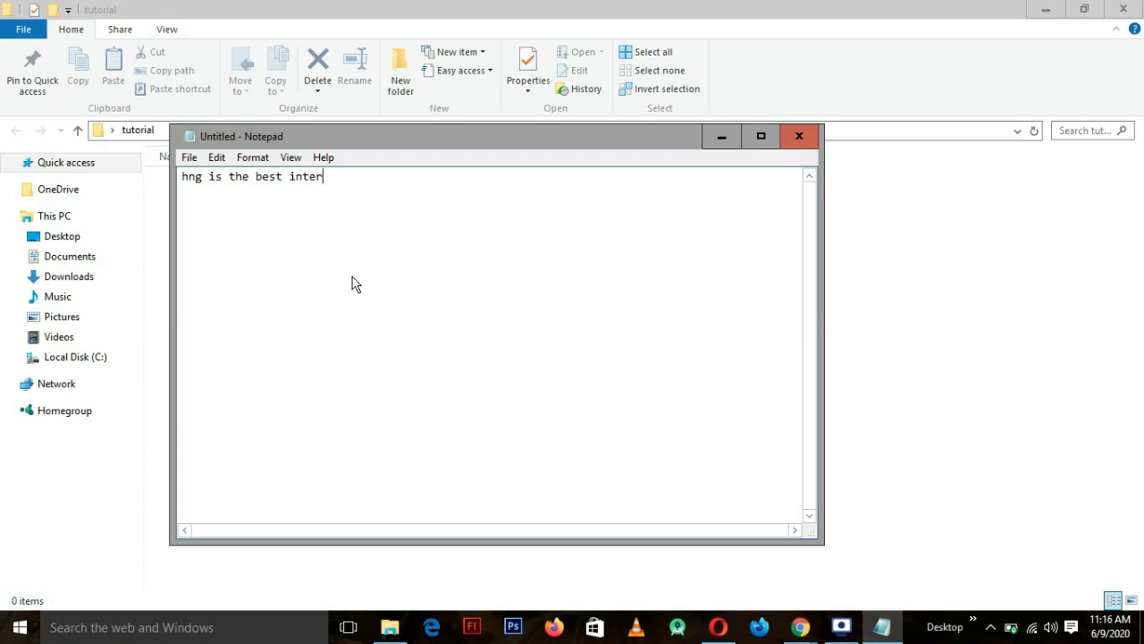
pyautogui.write('nship')
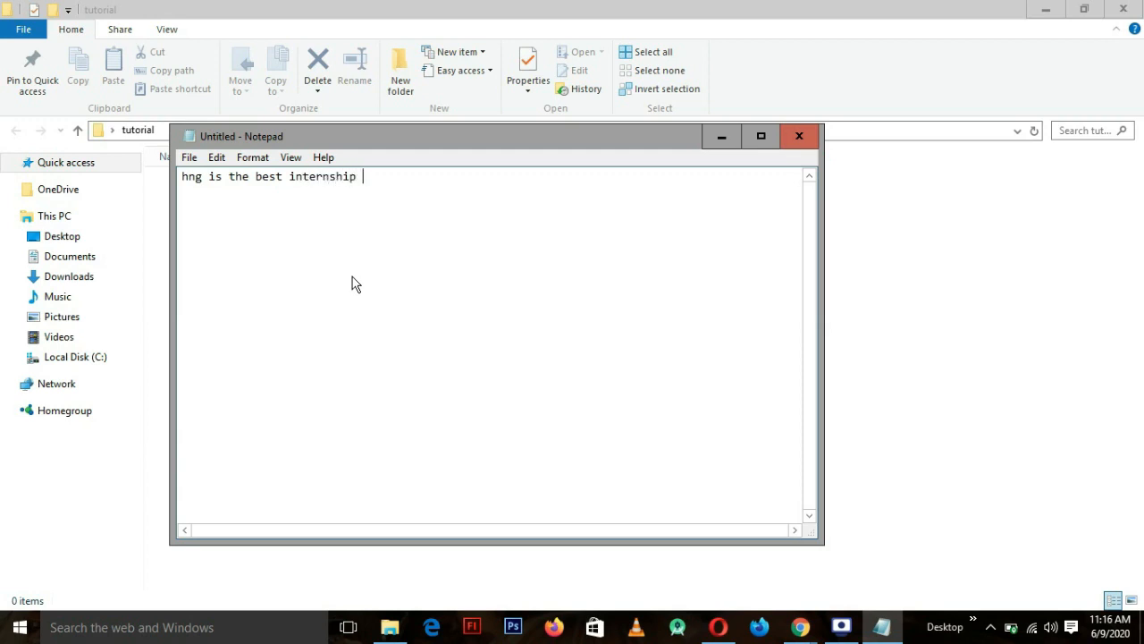
pyautogui.write('in the w')
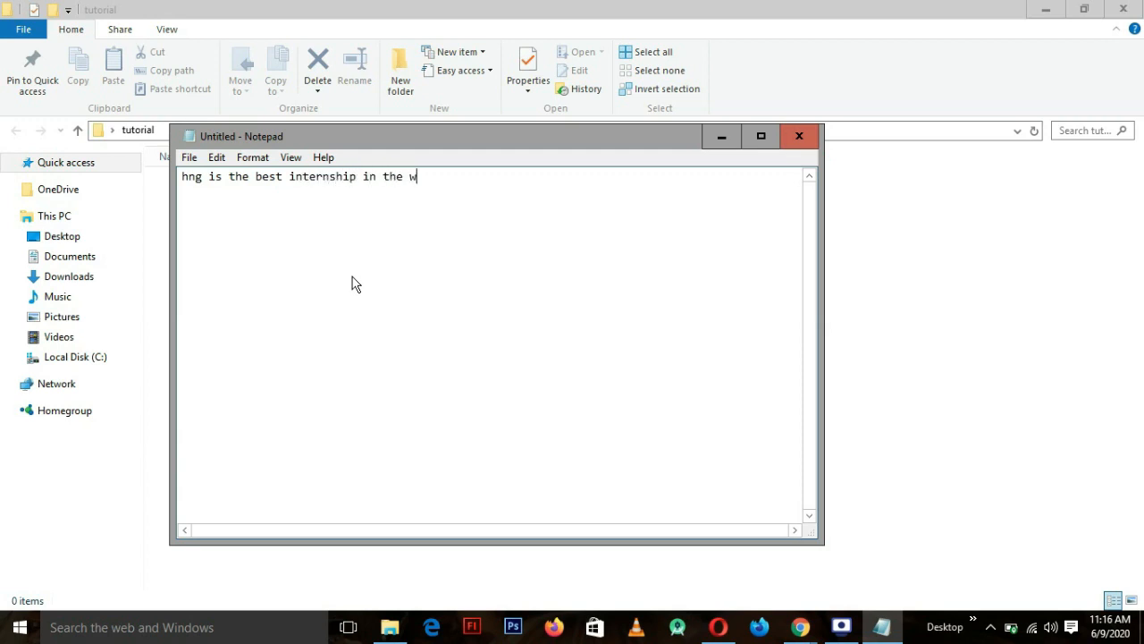
pyautogui.write('orl')
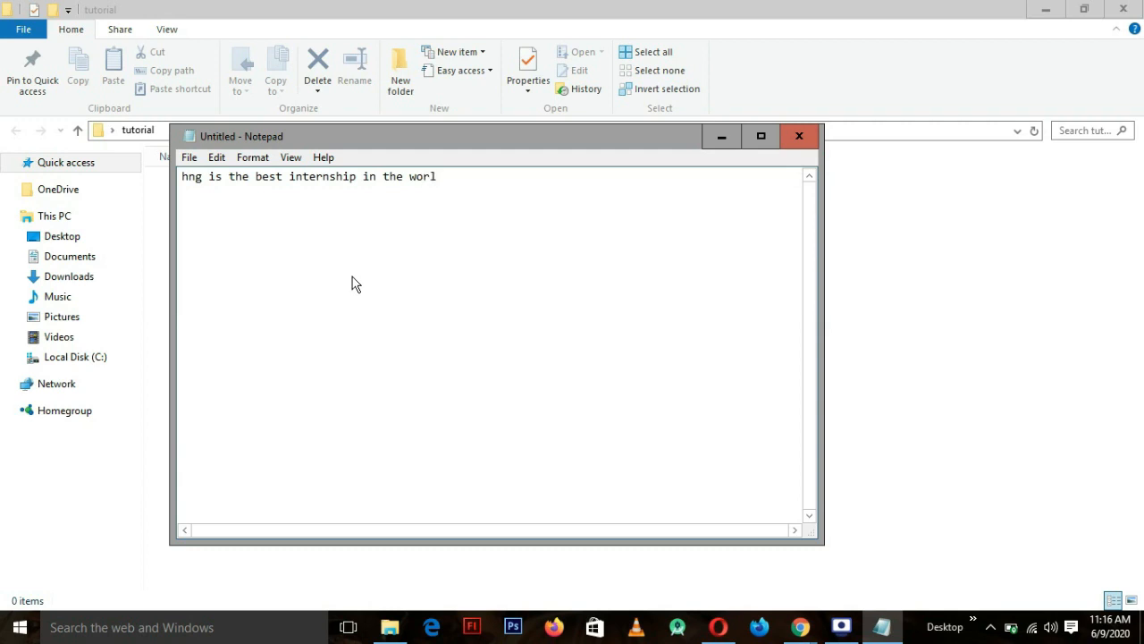
pyautogui.write('d')
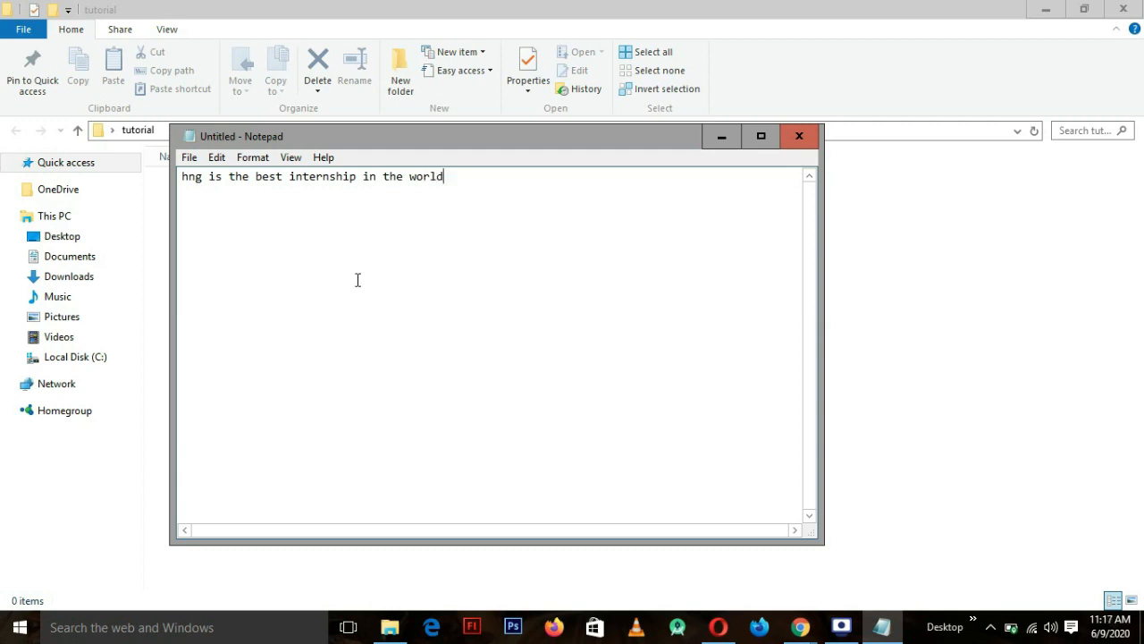
pyautogui.click(189, 158)
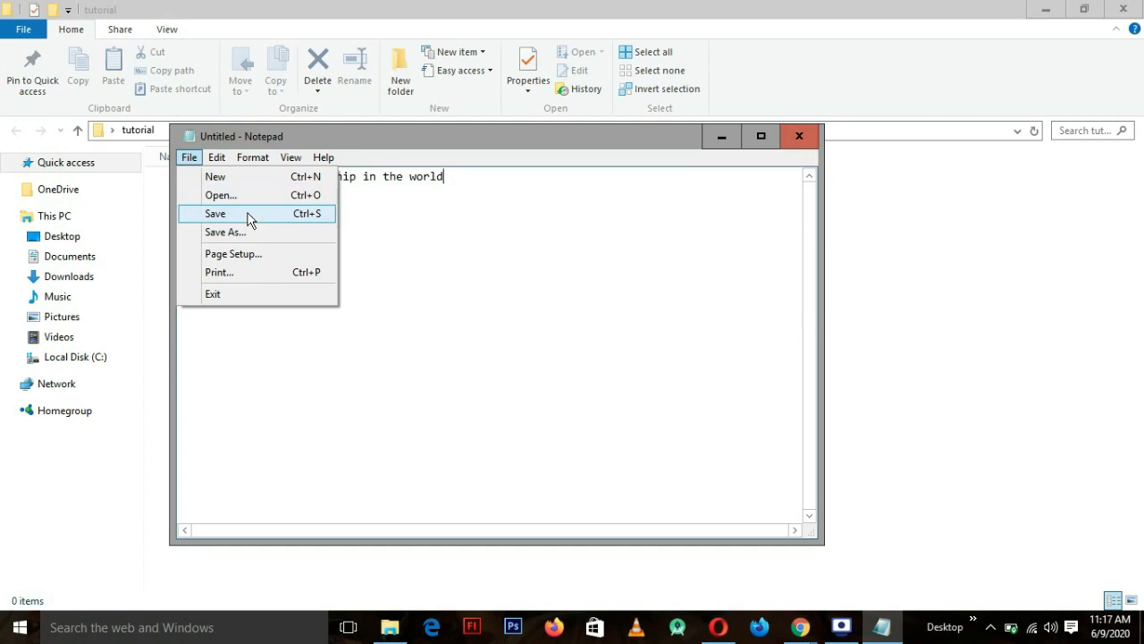
pyautogui.moveTo(258, 242)
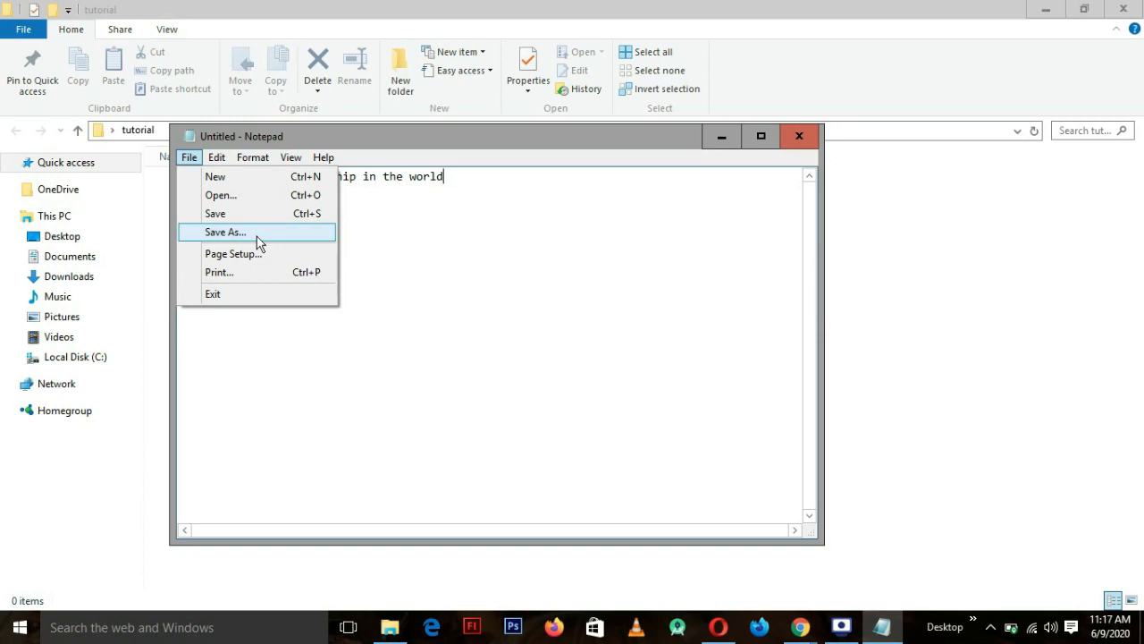
# Save the note as 'hng tutorial' inside the tutorial folder.
pyautogui.click(224, 231)
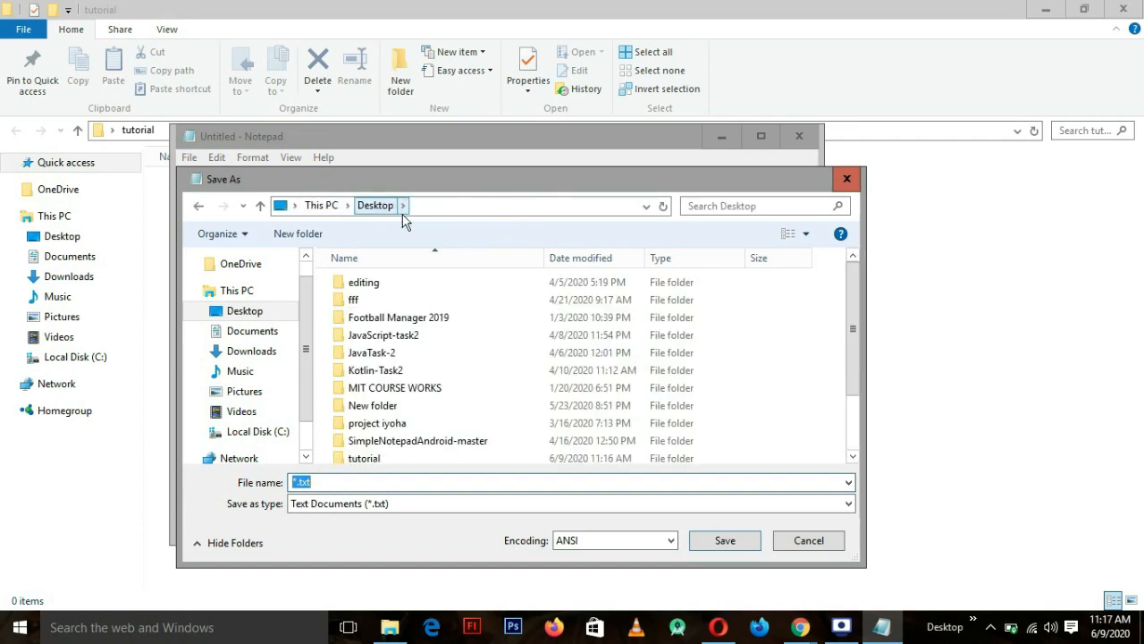
pyautogui.scroll(-3)
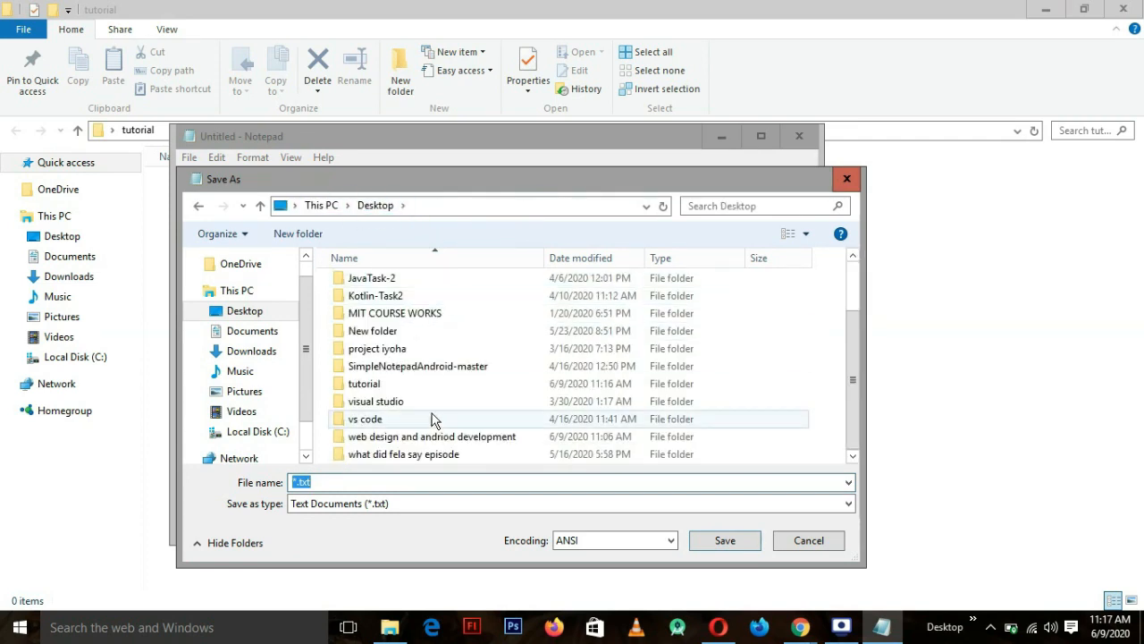
pyautogui.doubleClick(363, 383)
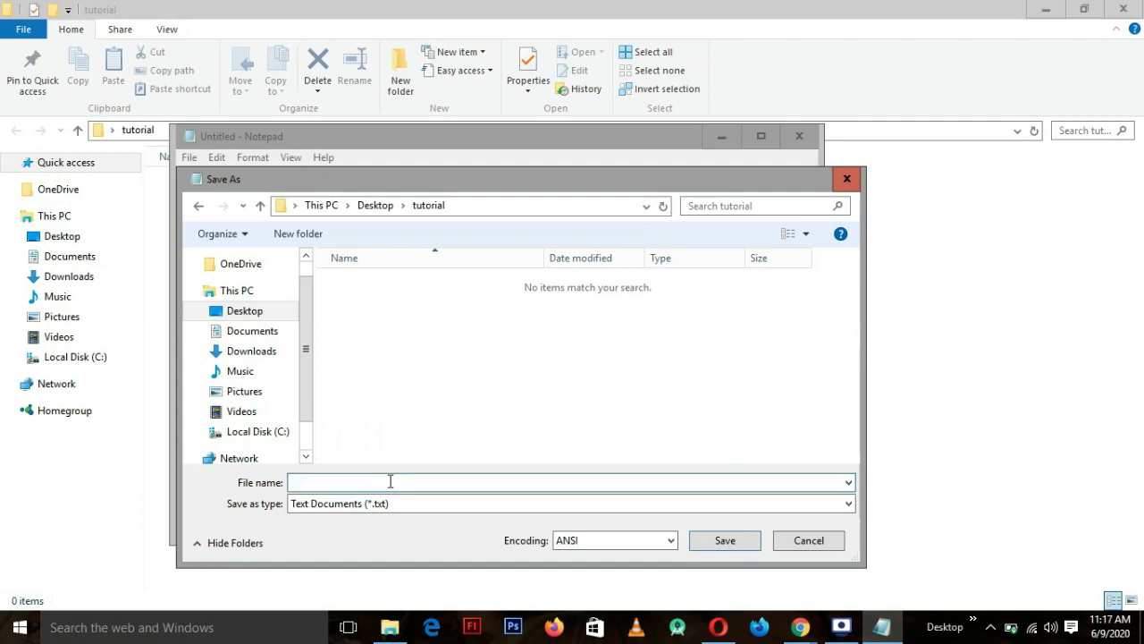
pyautogui.write('hng t')
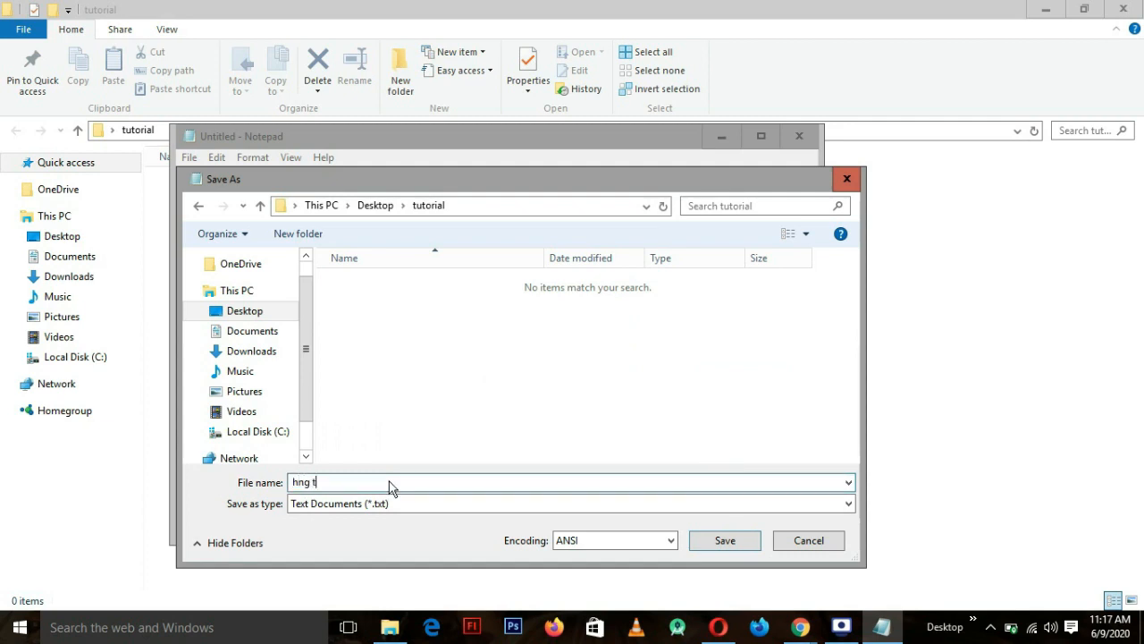
pyautogui.write('utorial')
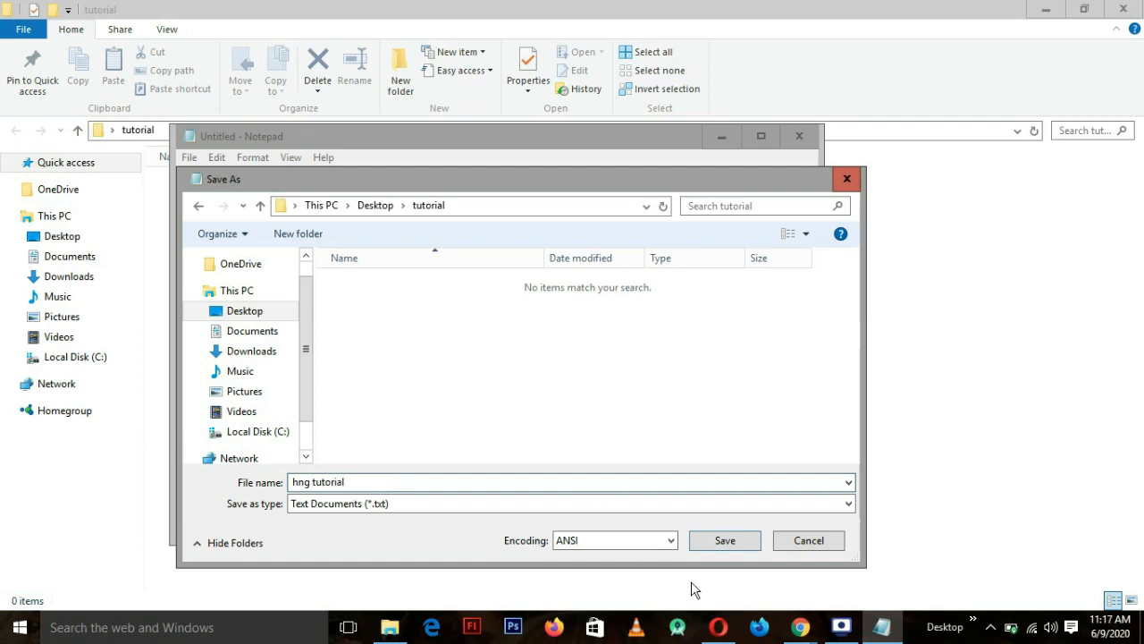
pyautogui.click(724, 540)
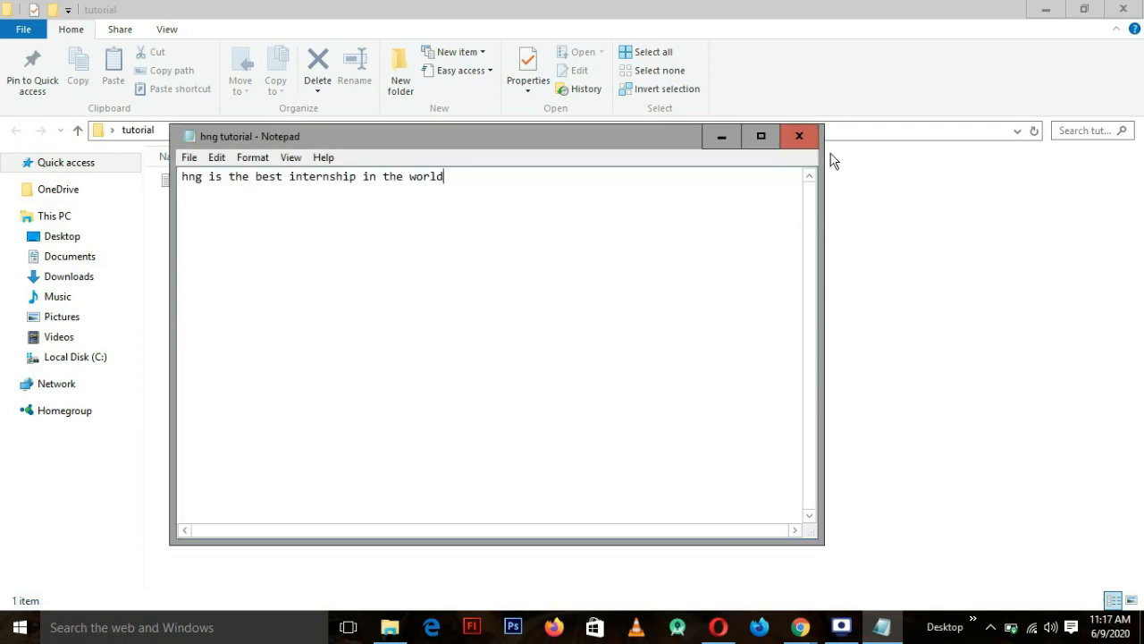
# Close Notepad, open Git Bash in the tutorial folder, and try 'git add.'.
pyautogui.click(798, 136)
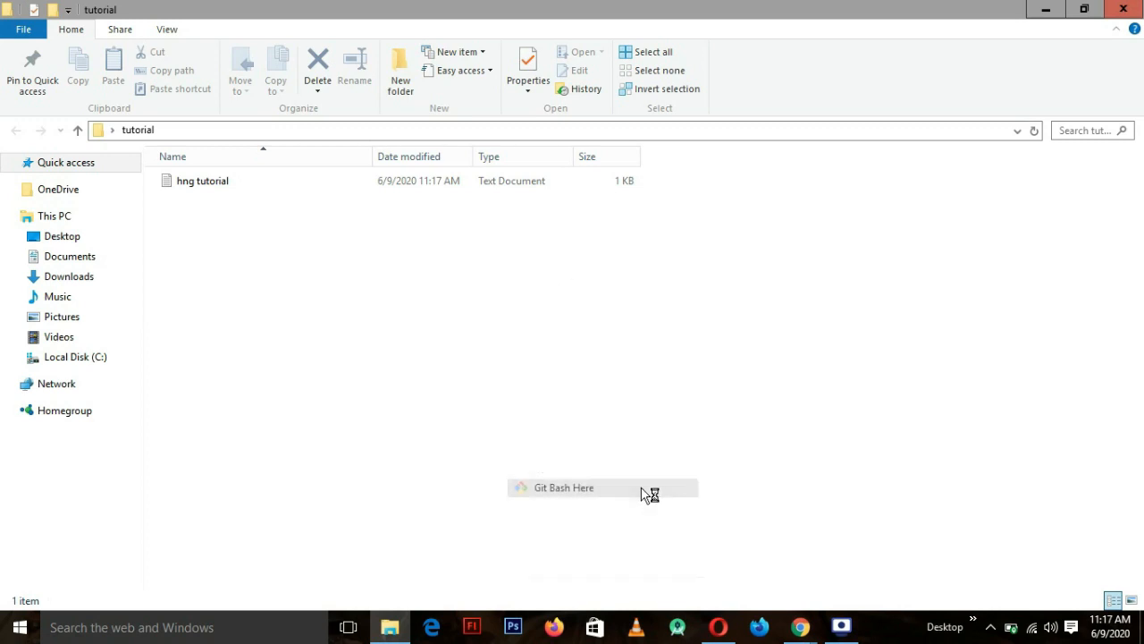
pyautogui.click(563, 488)
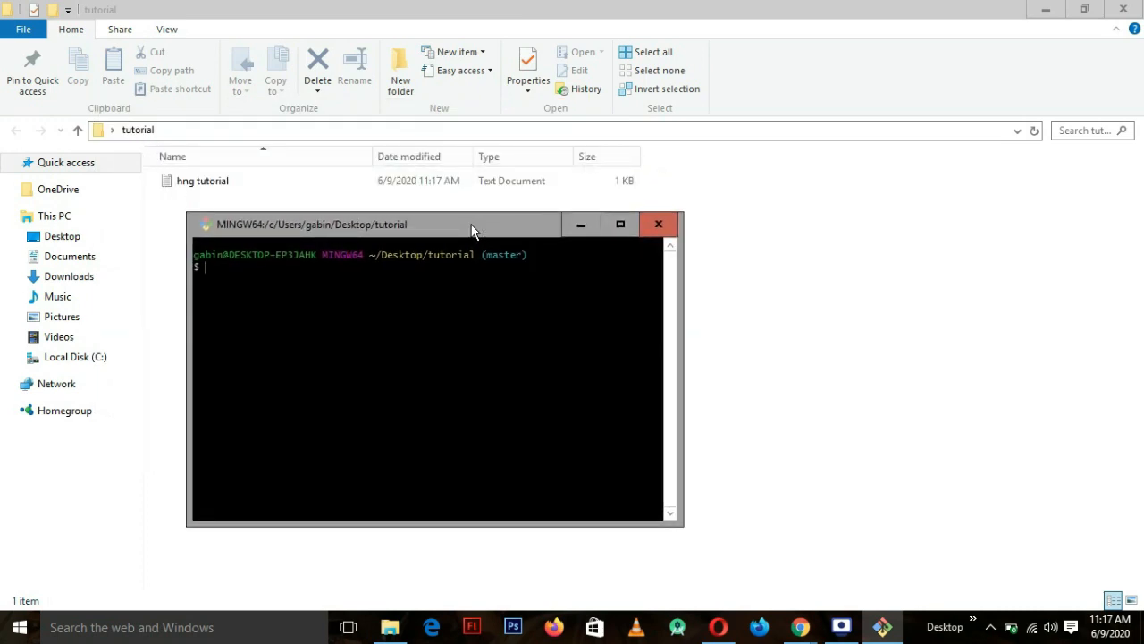
pyautogui.write('g')
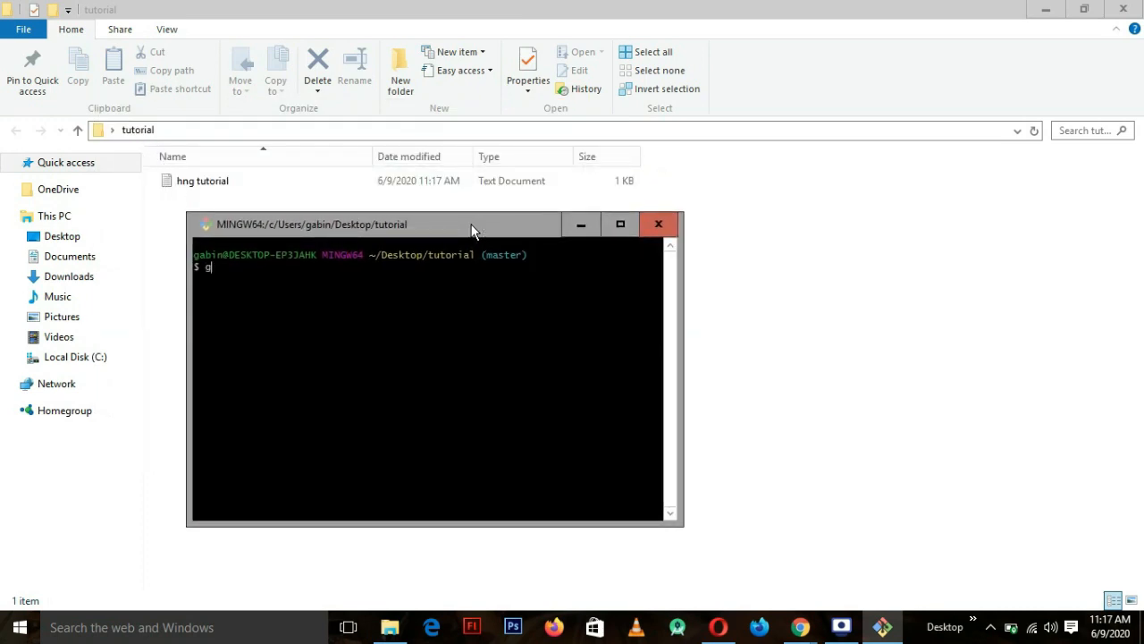
pyautogui.write('it add')
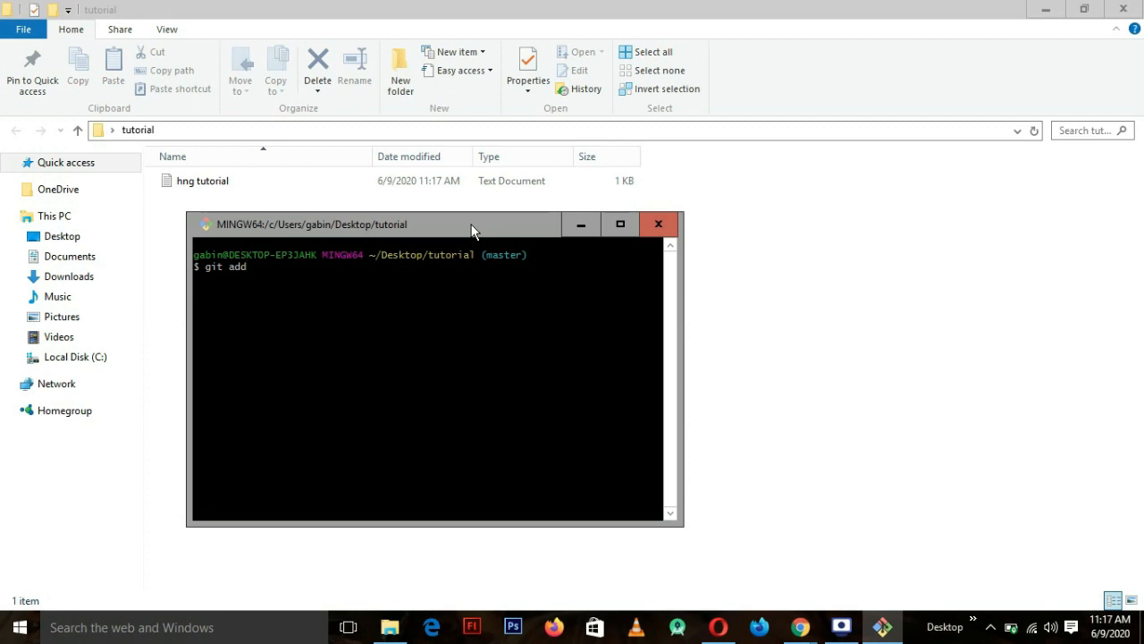
pyautogui.write('.')
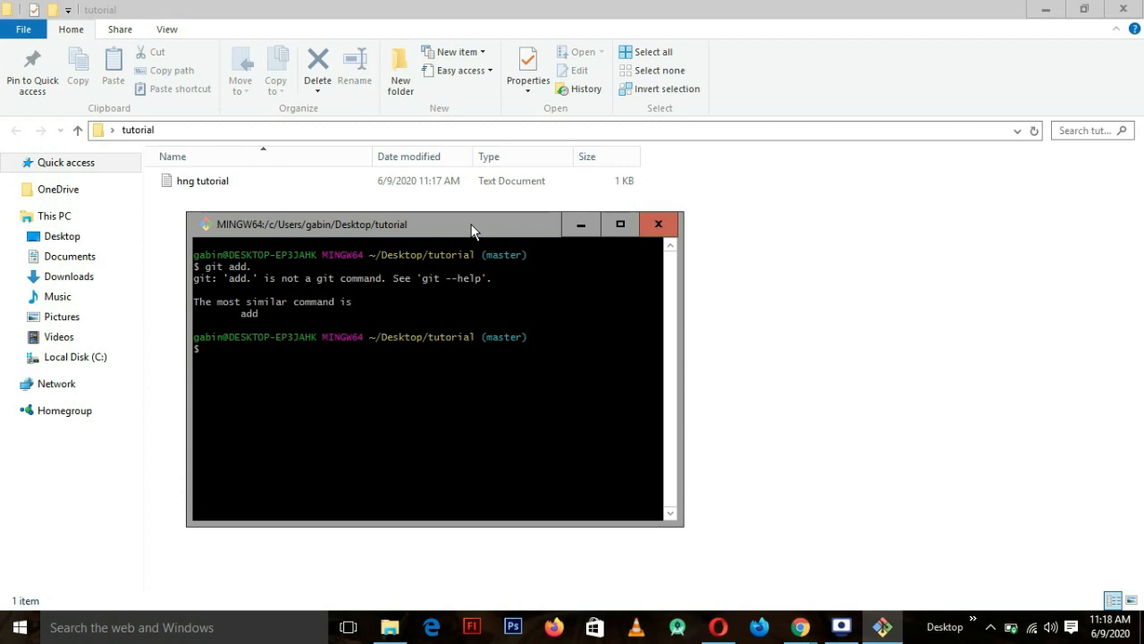
# Stage the folder's files with 'git add .'.
pyautogui.write('git a')
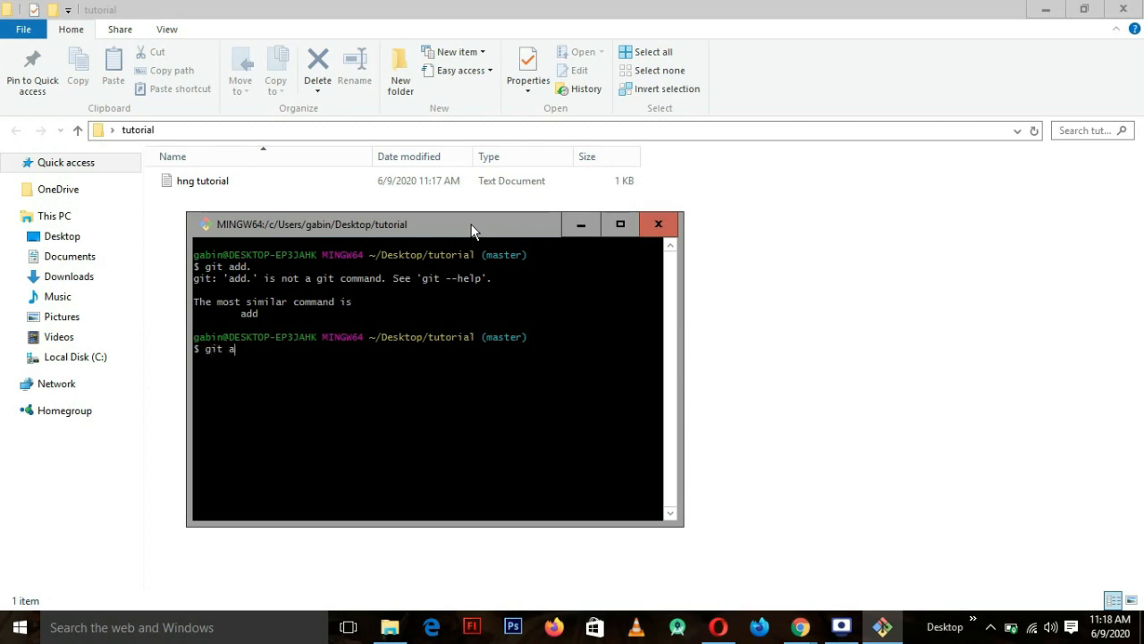
pyautogui.write('dd')
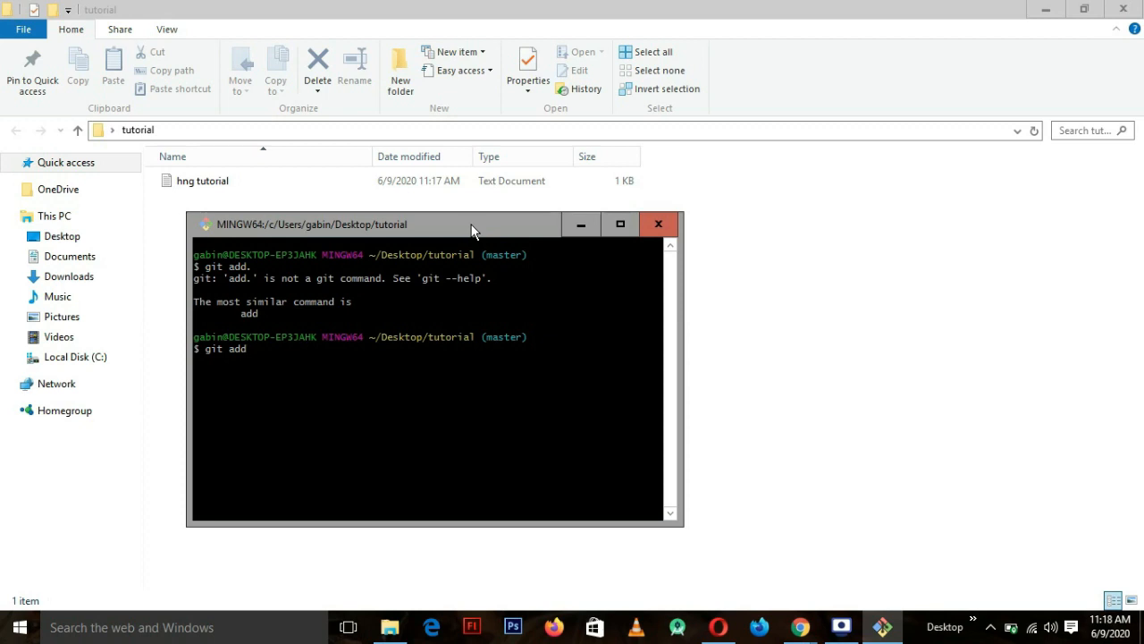
pyautogui.write('.')
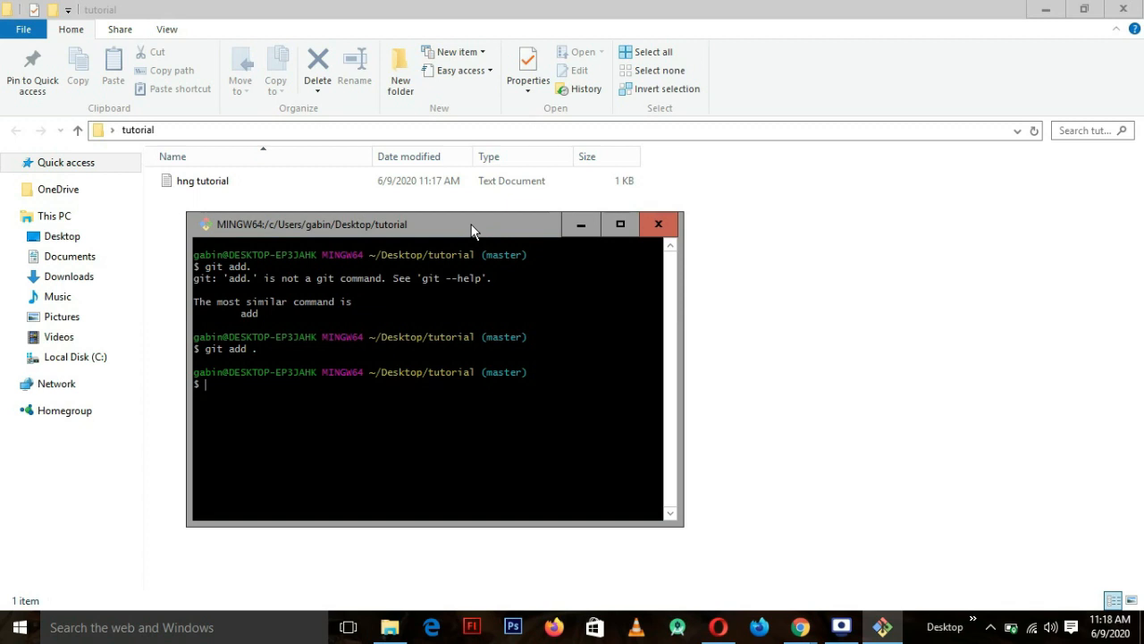
# Commit the staged file with message "new file".
pyautogui.write('gi')
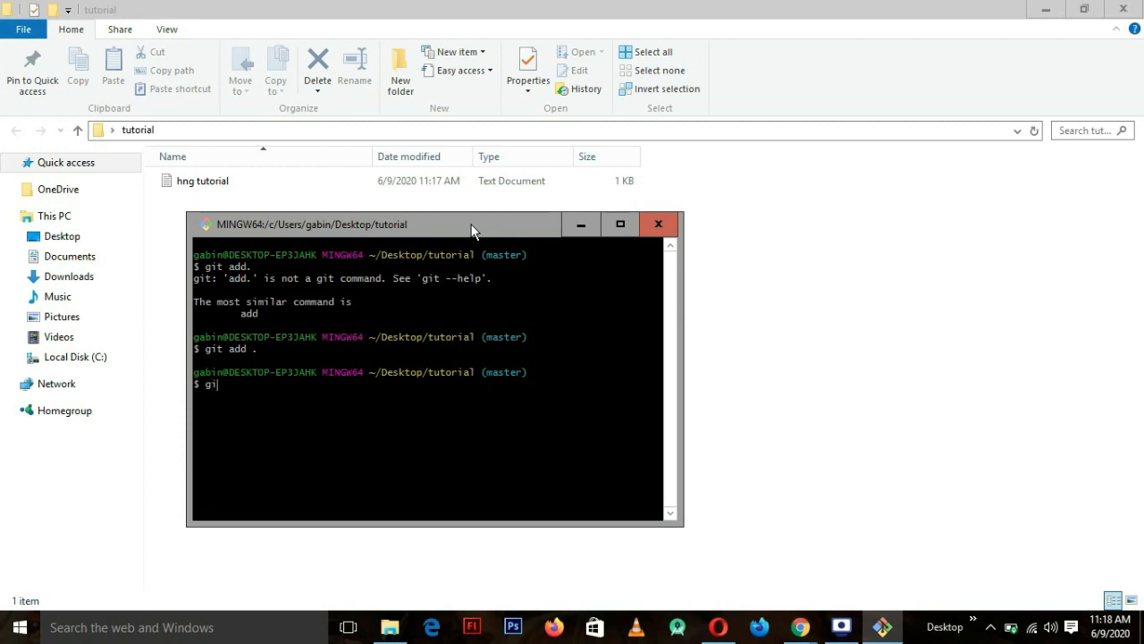
pyautogui.write('t')
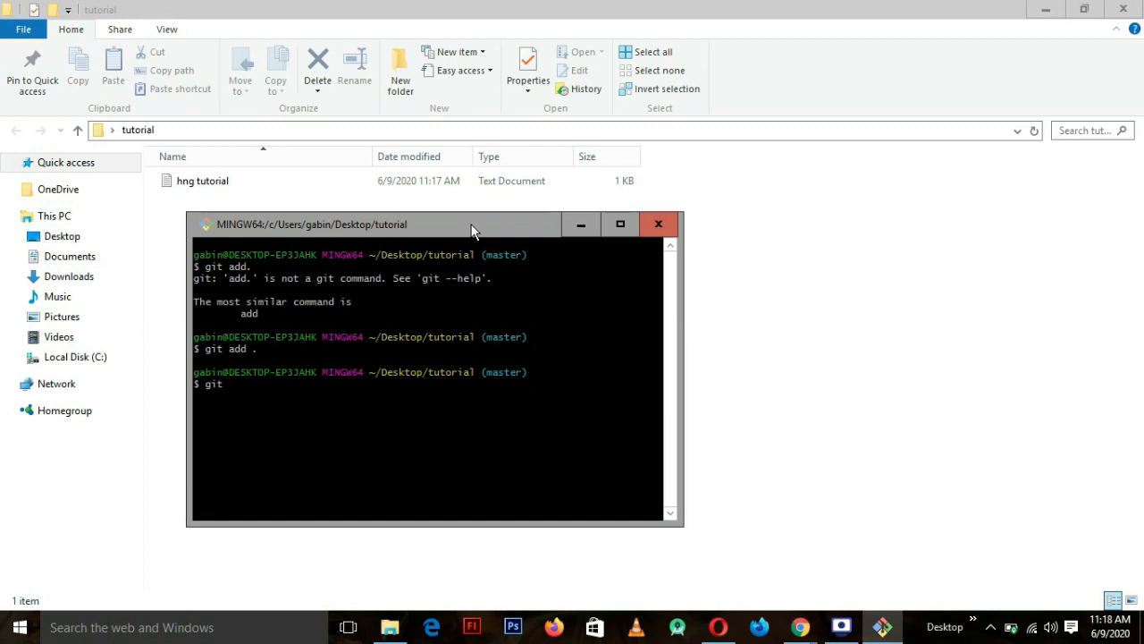
pyautogui.write('commit -')
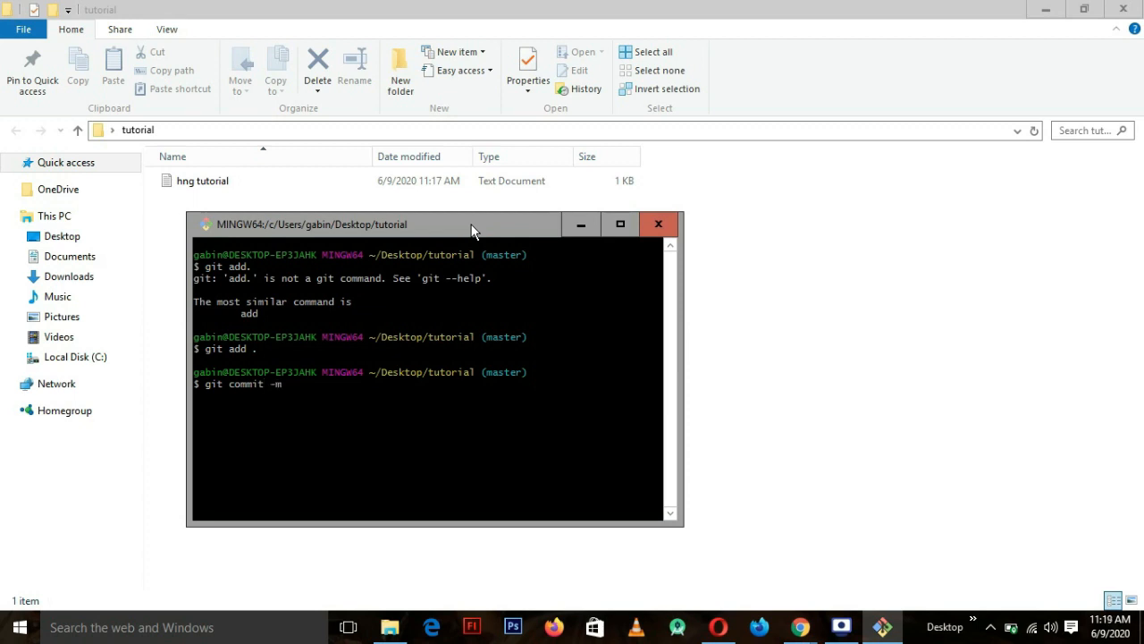
pyautogui.write('m')
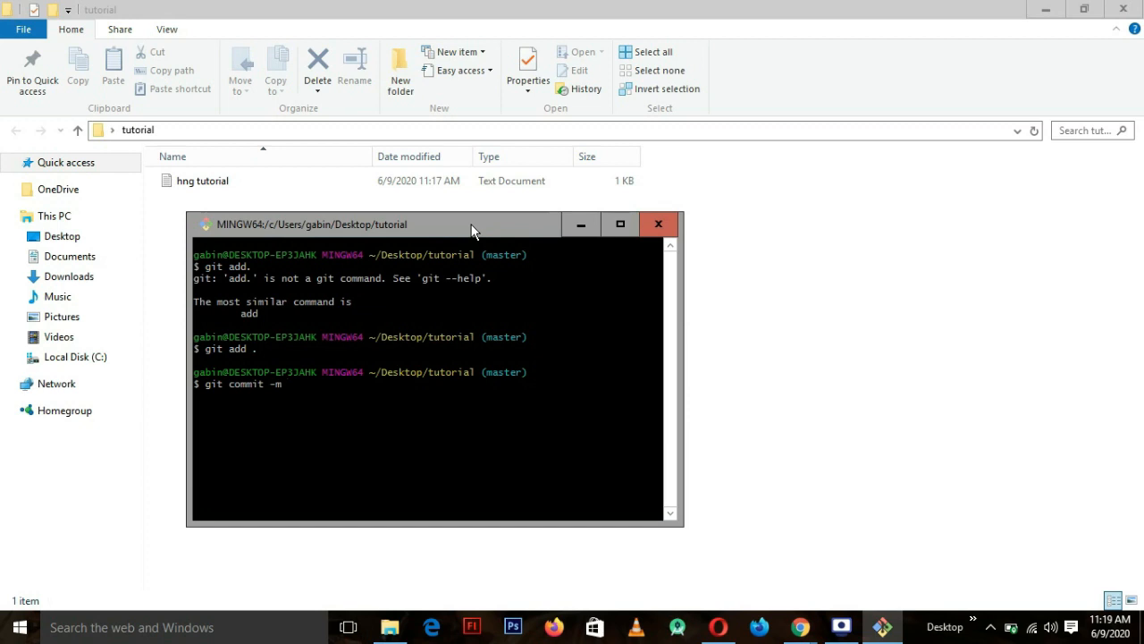
pyautogui.write('"')
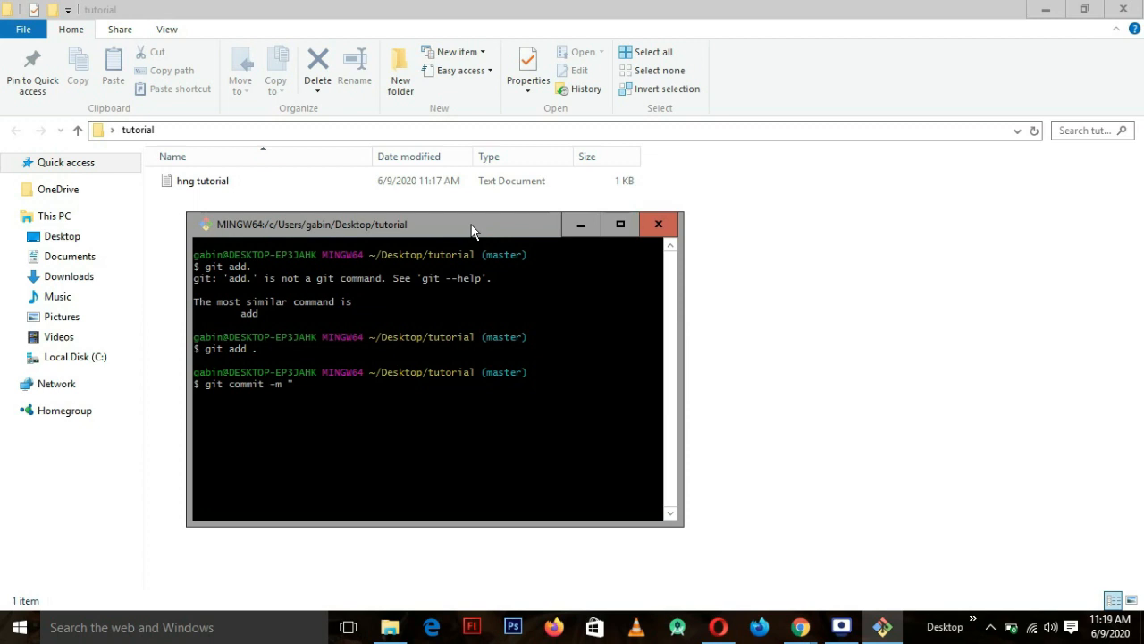
pyautogui.write('new fi')
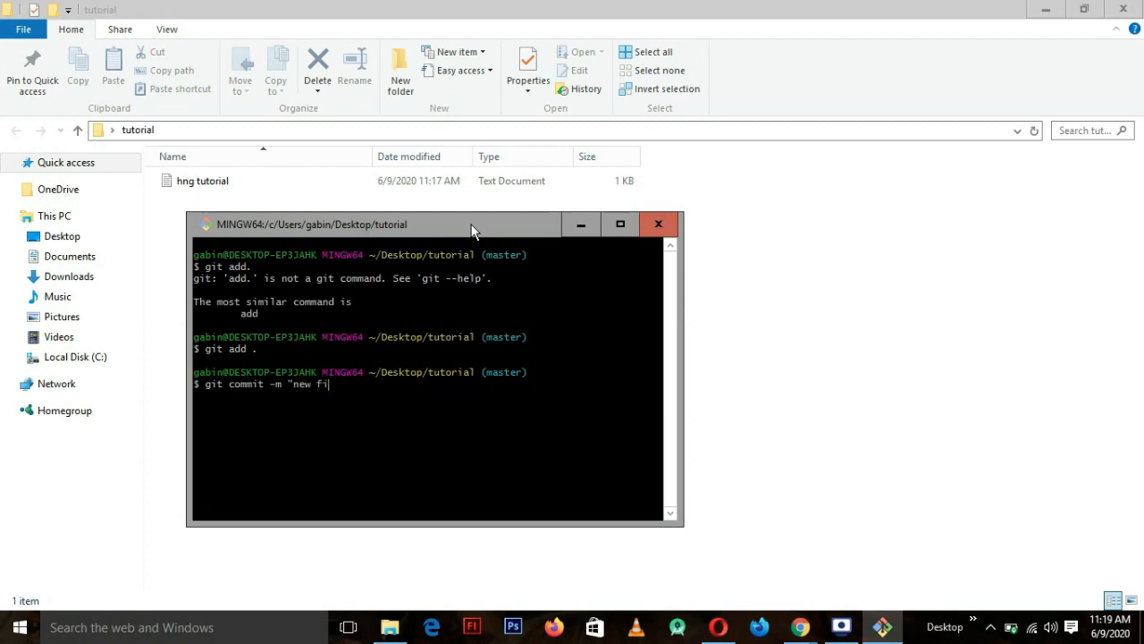
pyautogui.write('le"')
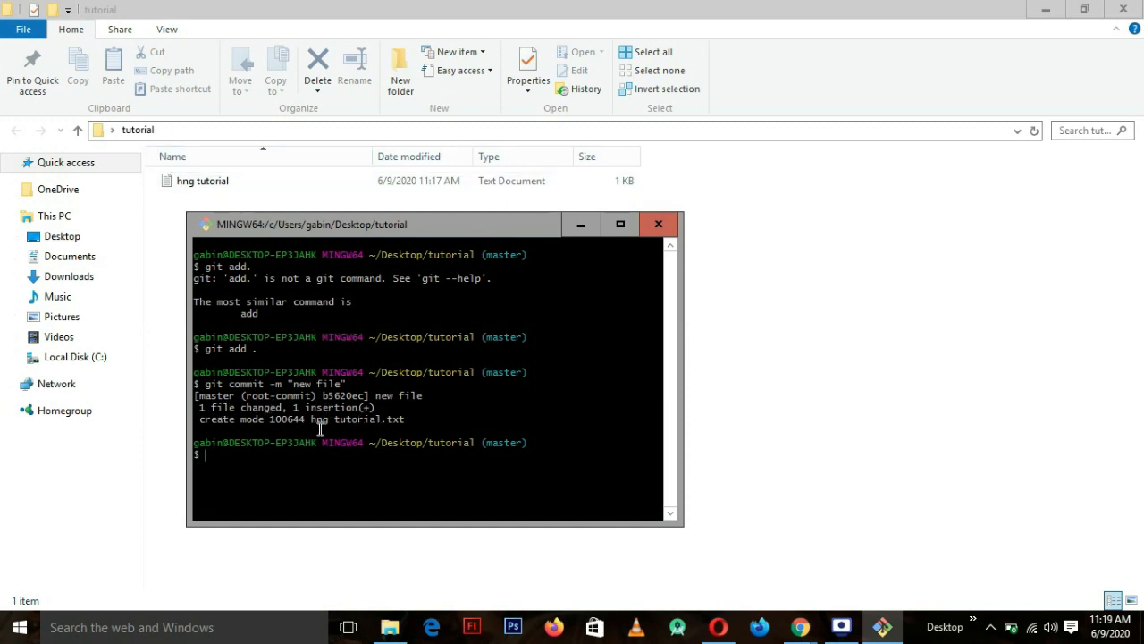
pyautogui.moveTo(300, 460)
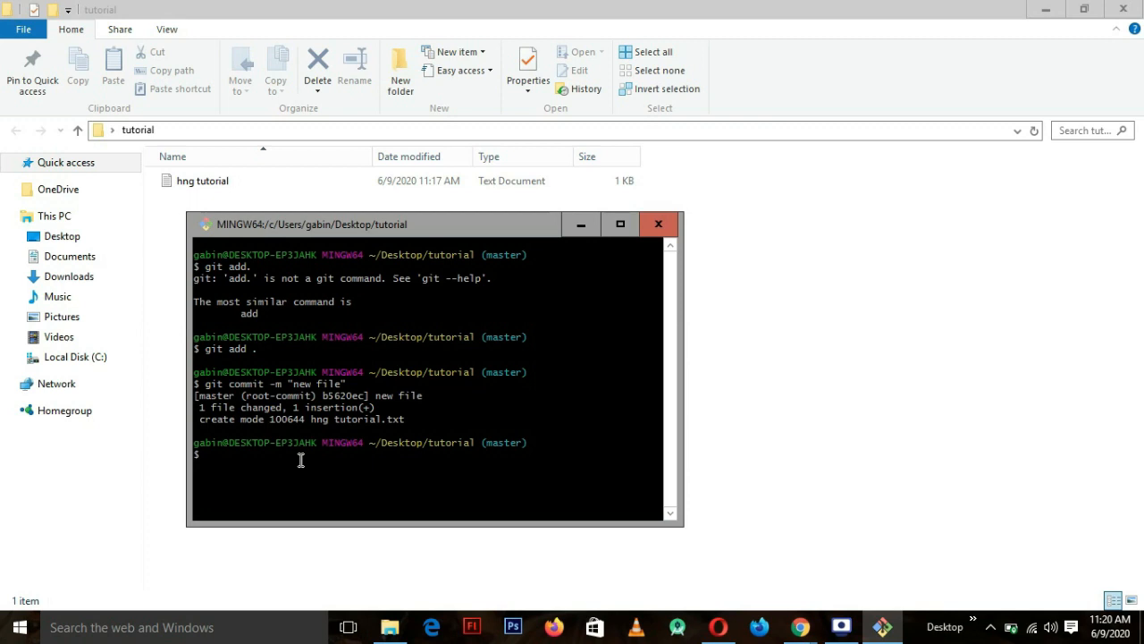
# Create and switch to a new branch 'hng' with git checkout -b.
pyautogui.write('g')
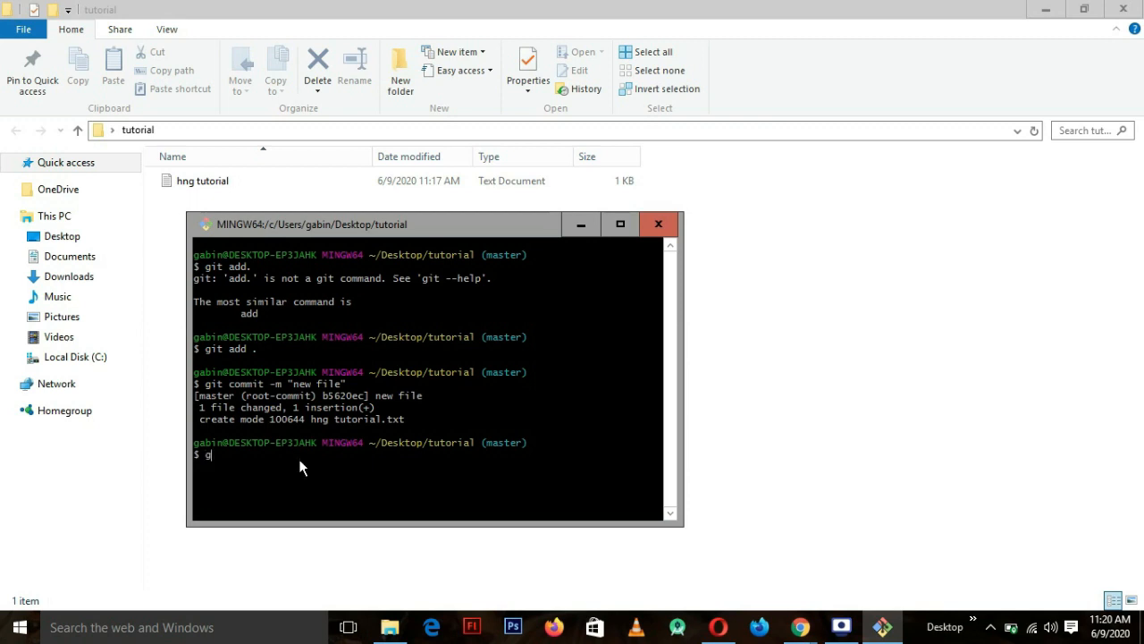
pyautogui.write('it che')
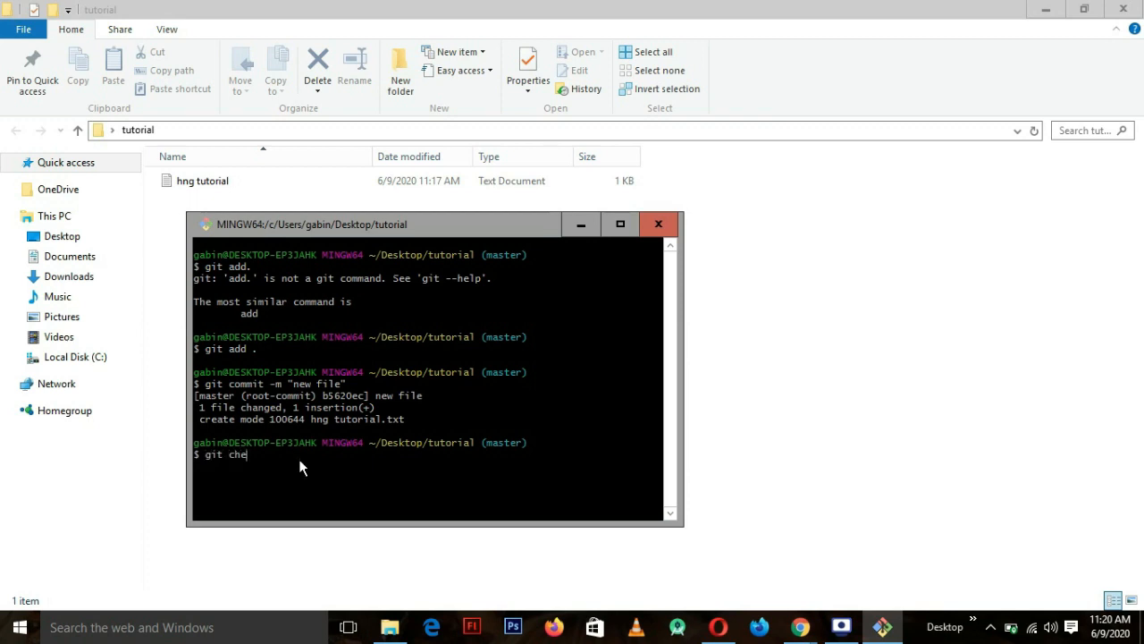
pyautogui.write('ckout')
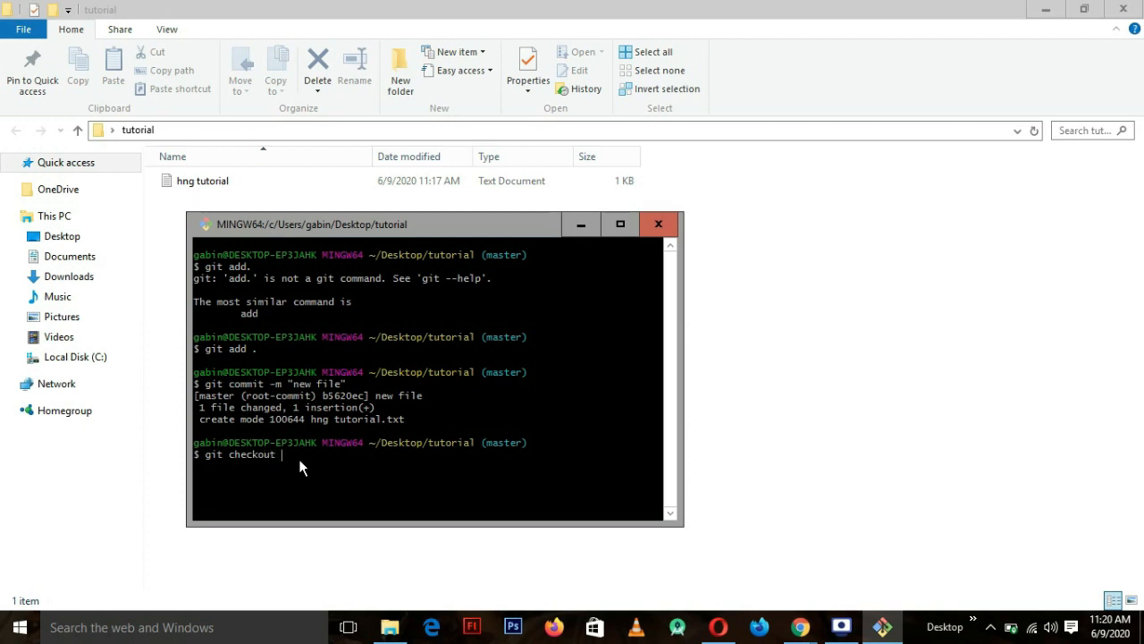
pyautogui.write('-b')
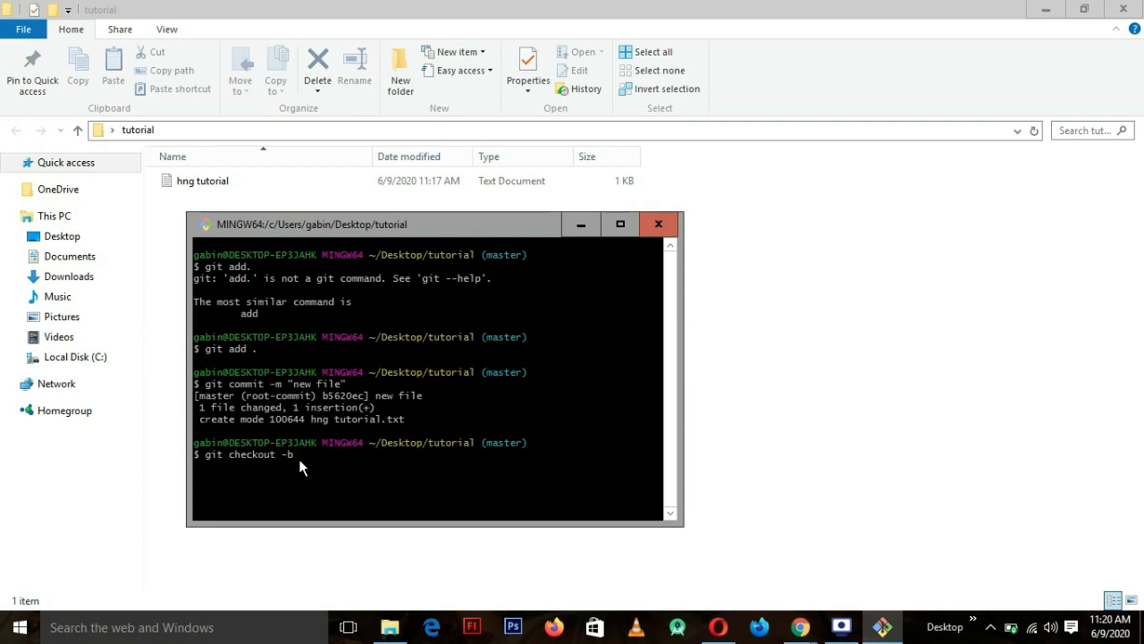
pyautogui.write('hng')
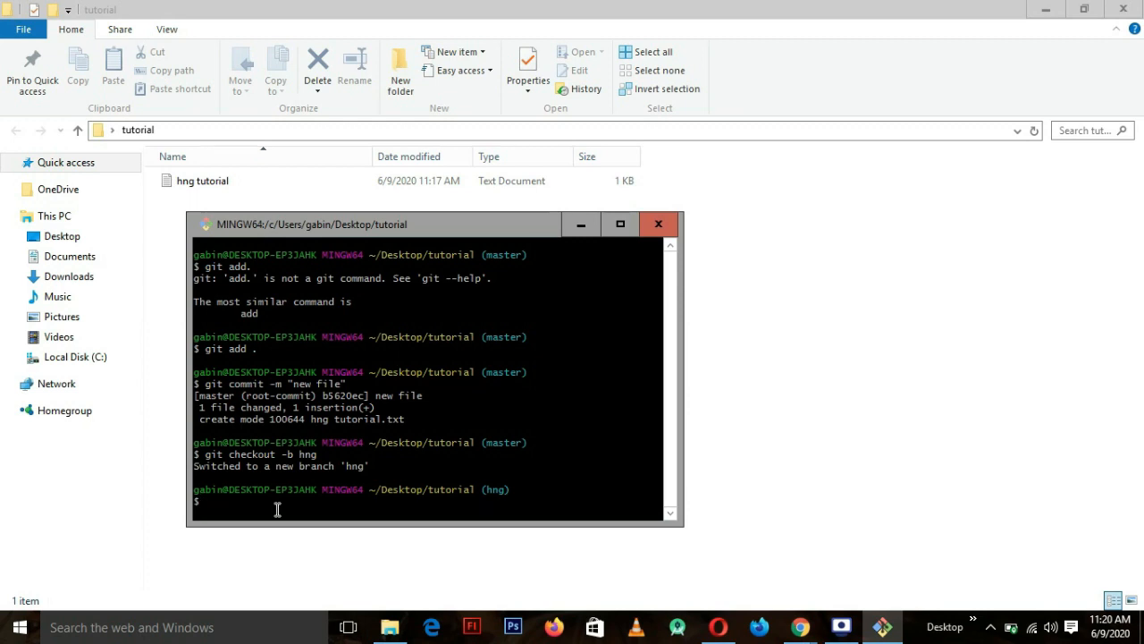
# Push the hng branch to origin on GitHub.
pyautogui.write('gi')
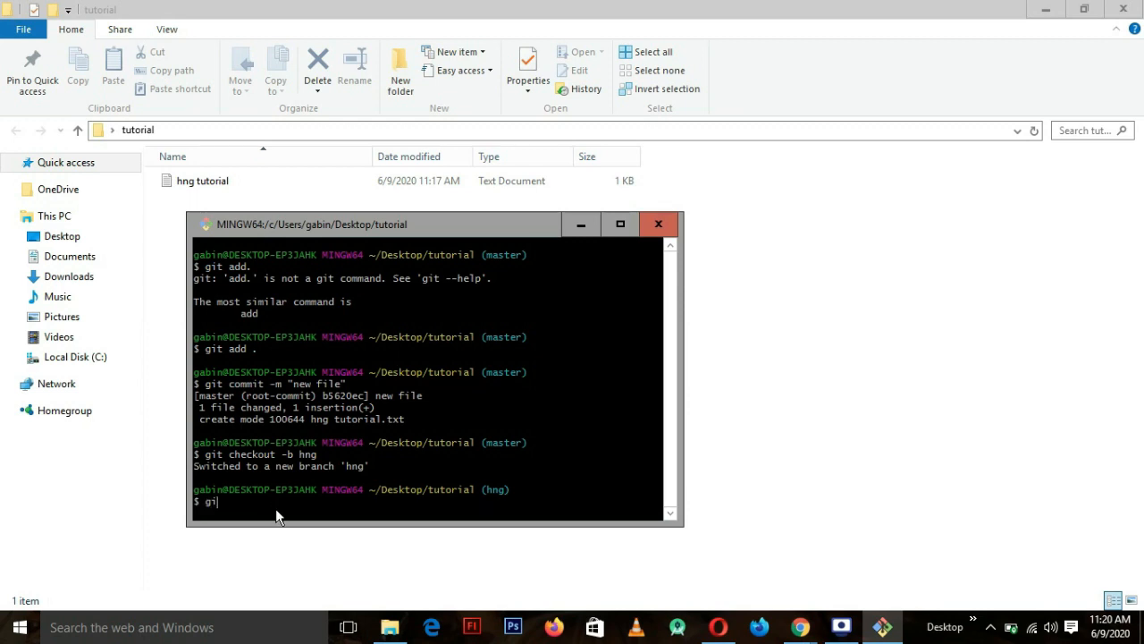
pyautogui.write('t')
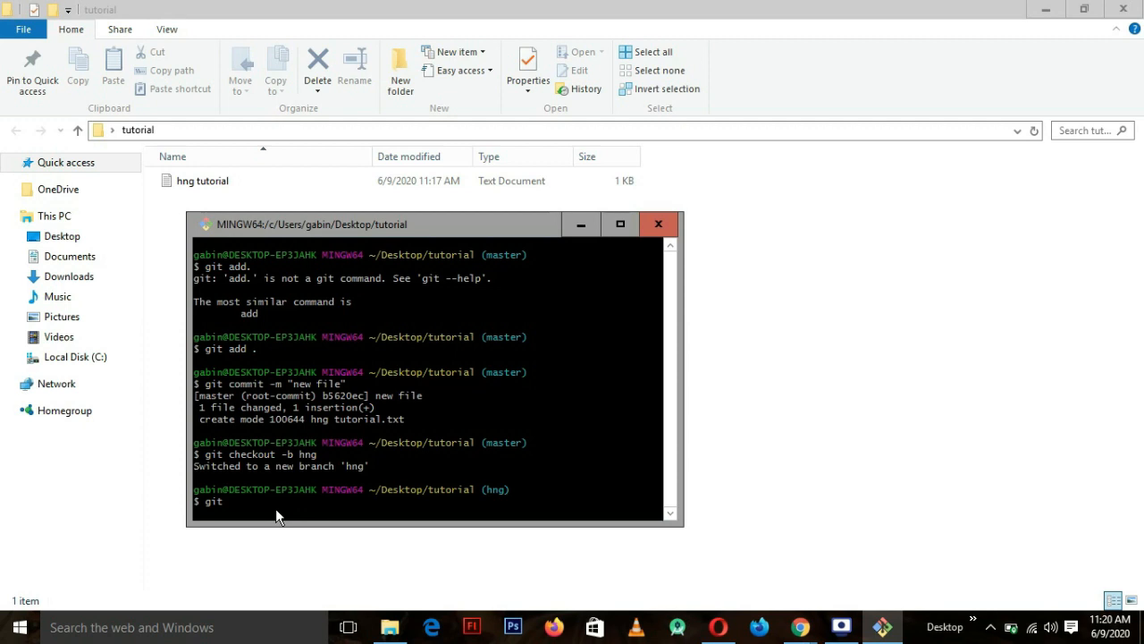
pyautogui.write('push')
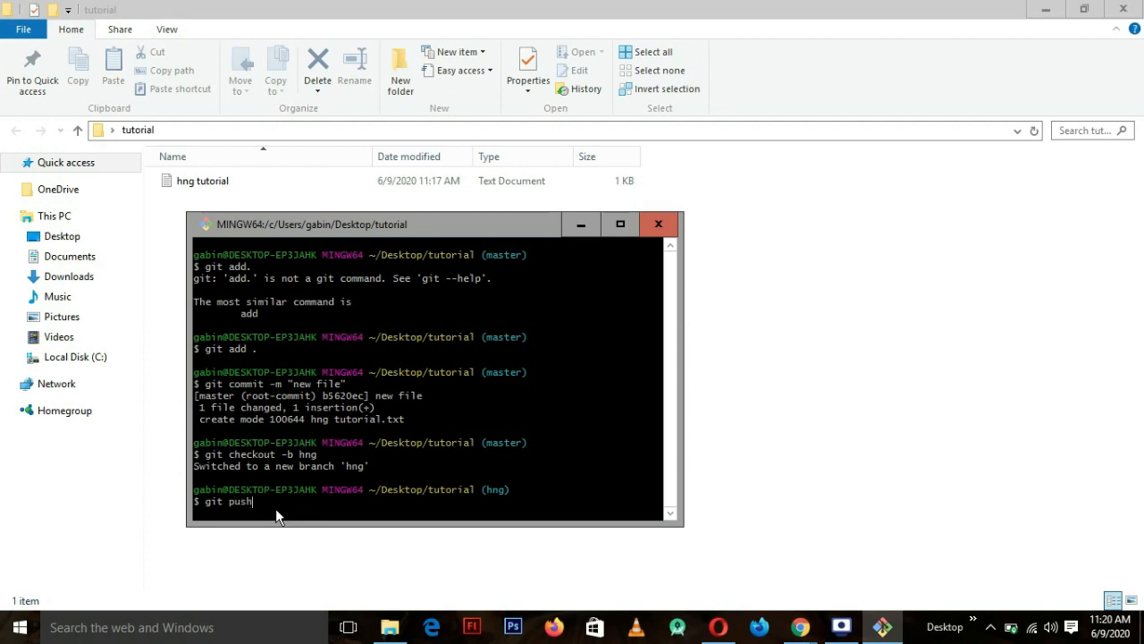
pyautogui.write('o')
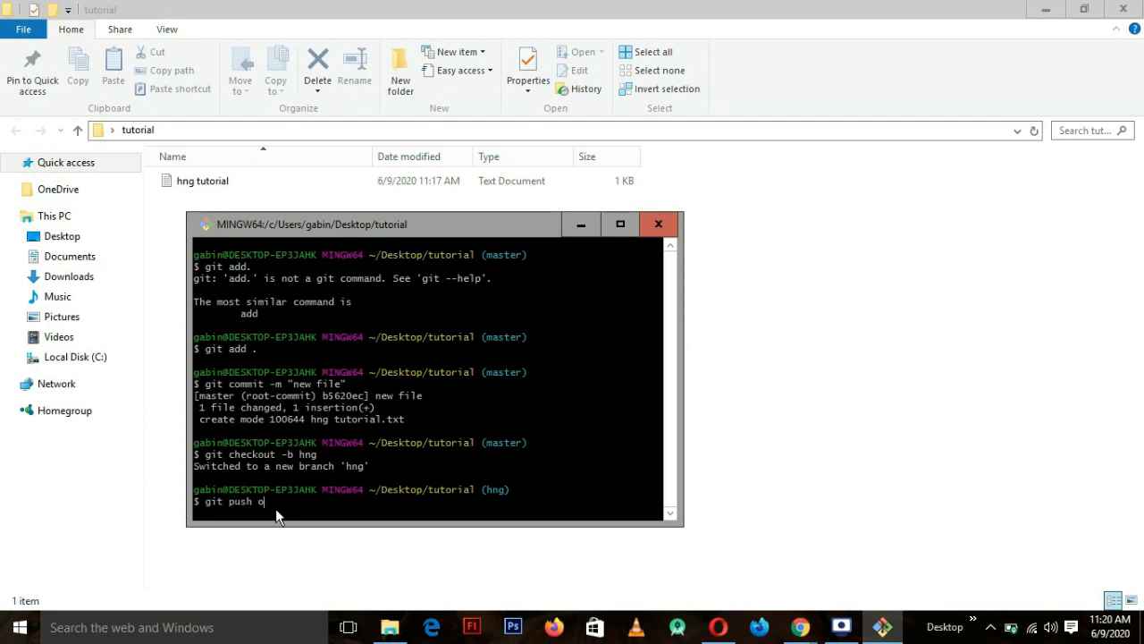
pyautogui.write('rigin')
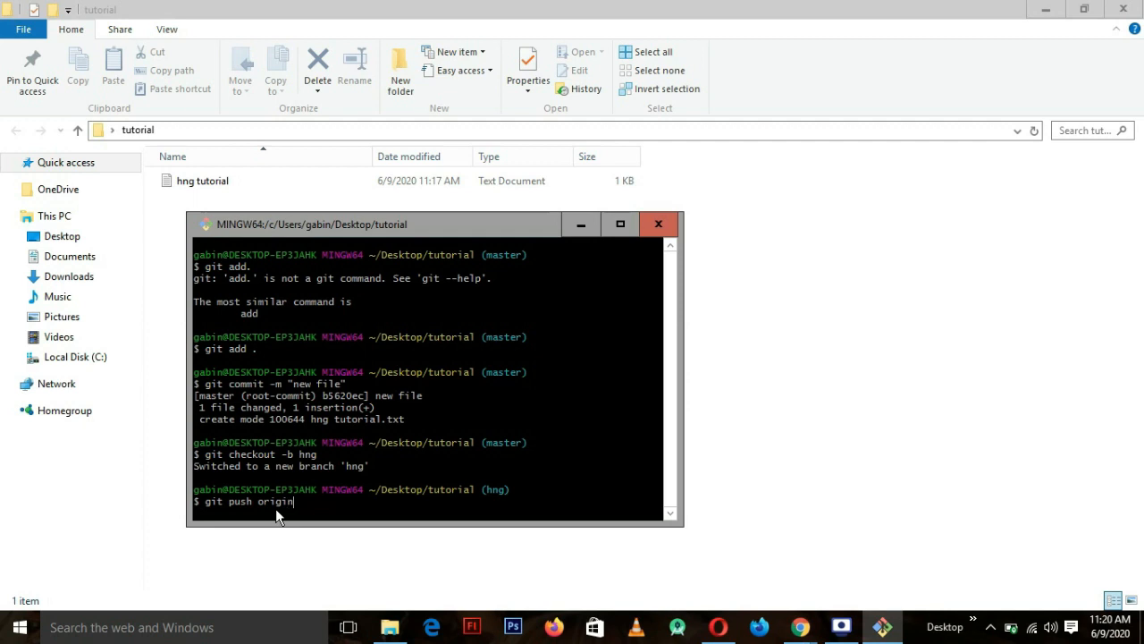
pyautogui.write('hng')
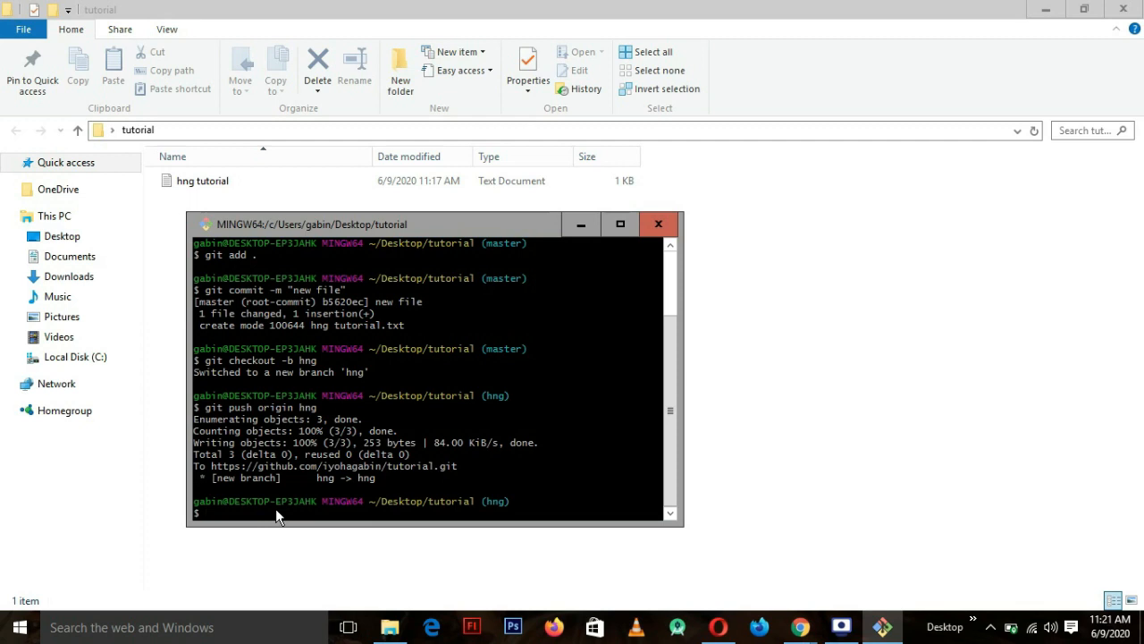
pyautogui.moveTo(336, 432)
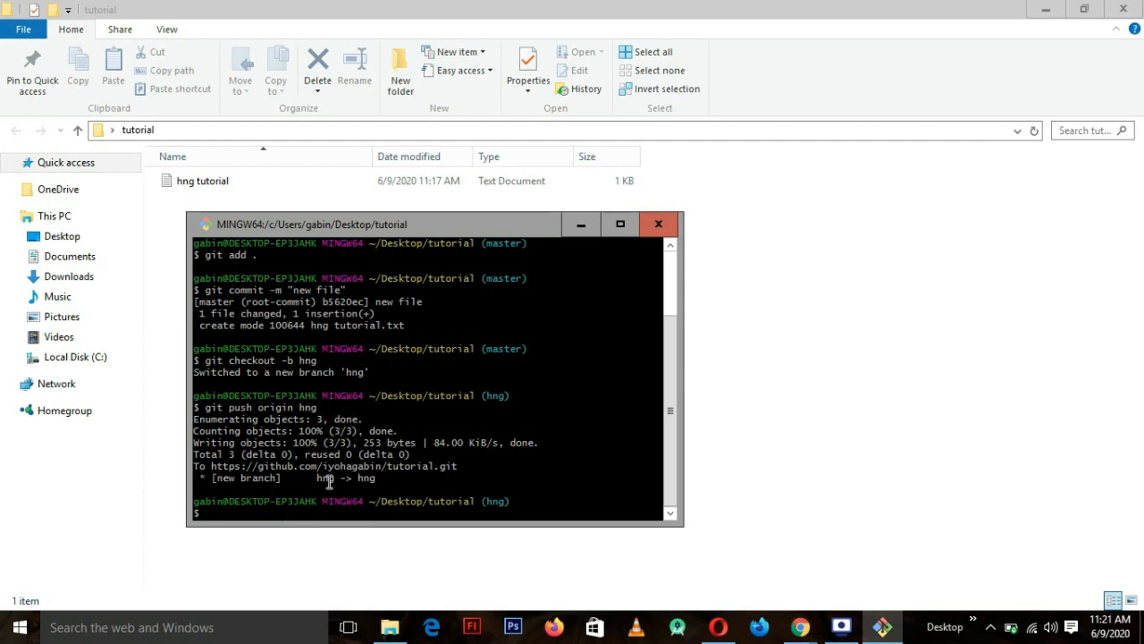
pyautogui.moveTo(772, 538)
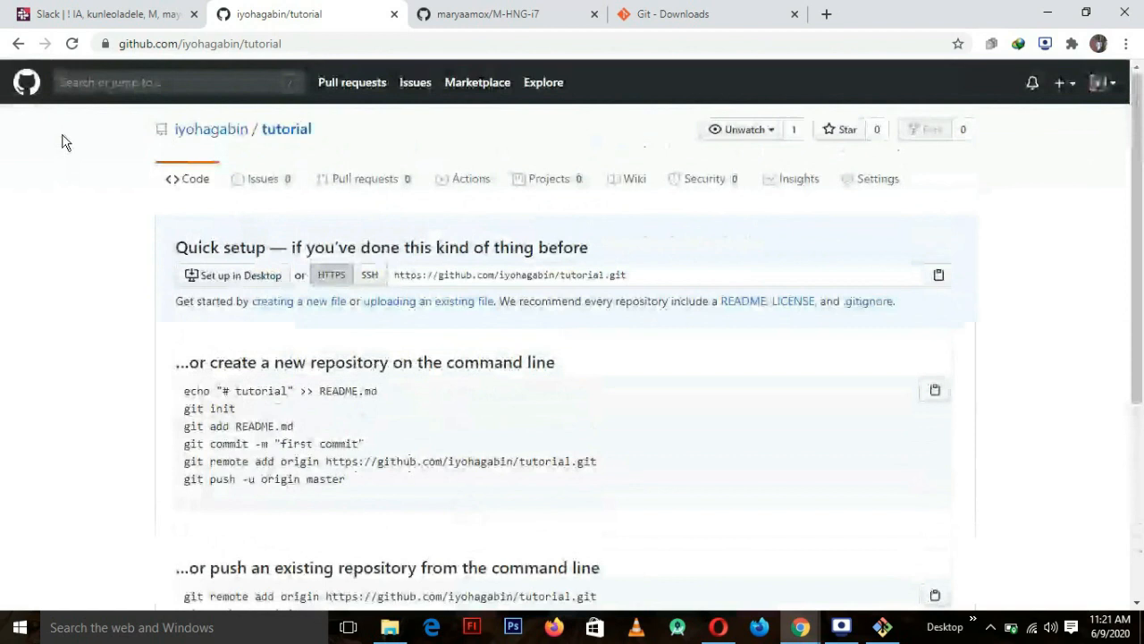
# Reload the tutorial repository and open hng tutorial.txt on the hng branch to see its content.
pyautogui.click(72, 43)
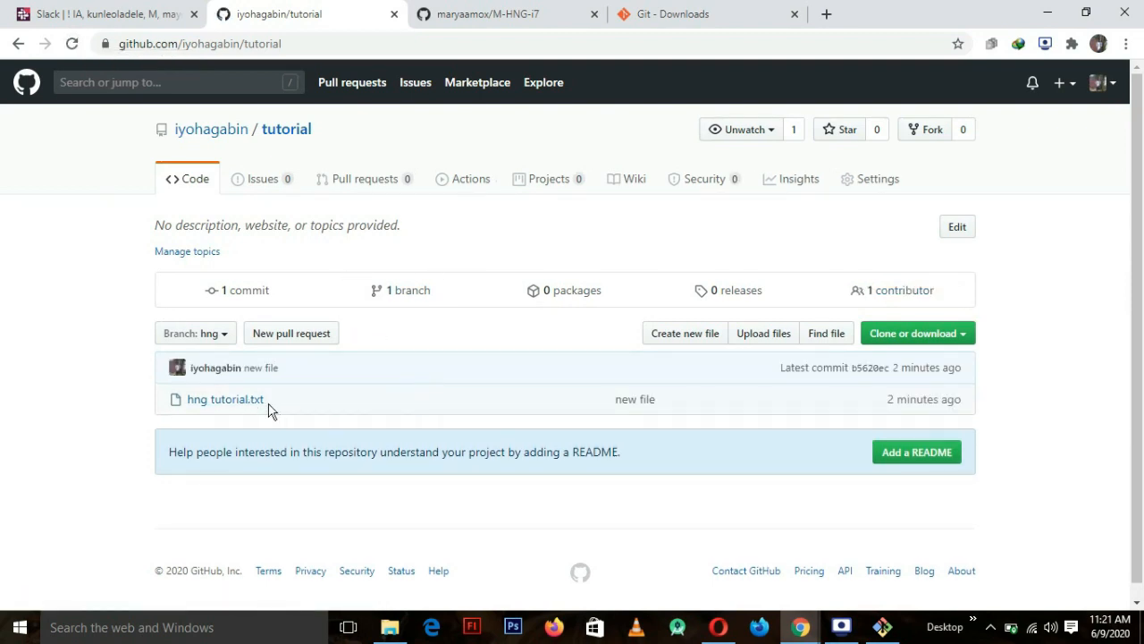
pyautogui.click(225, 399)
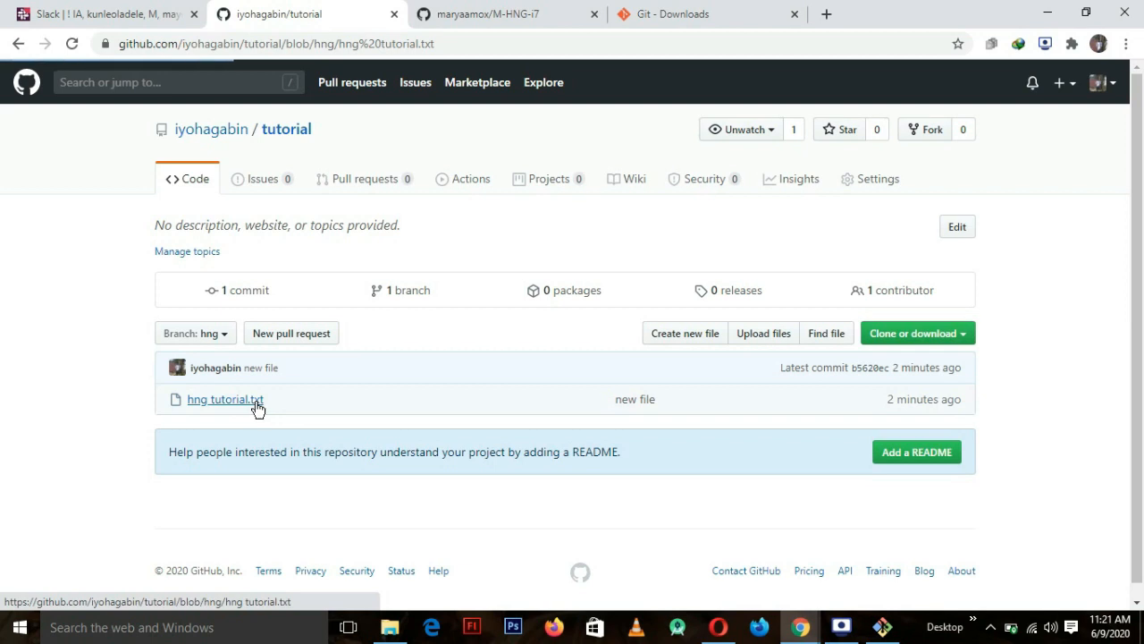
pyautogui.click(226, 399)
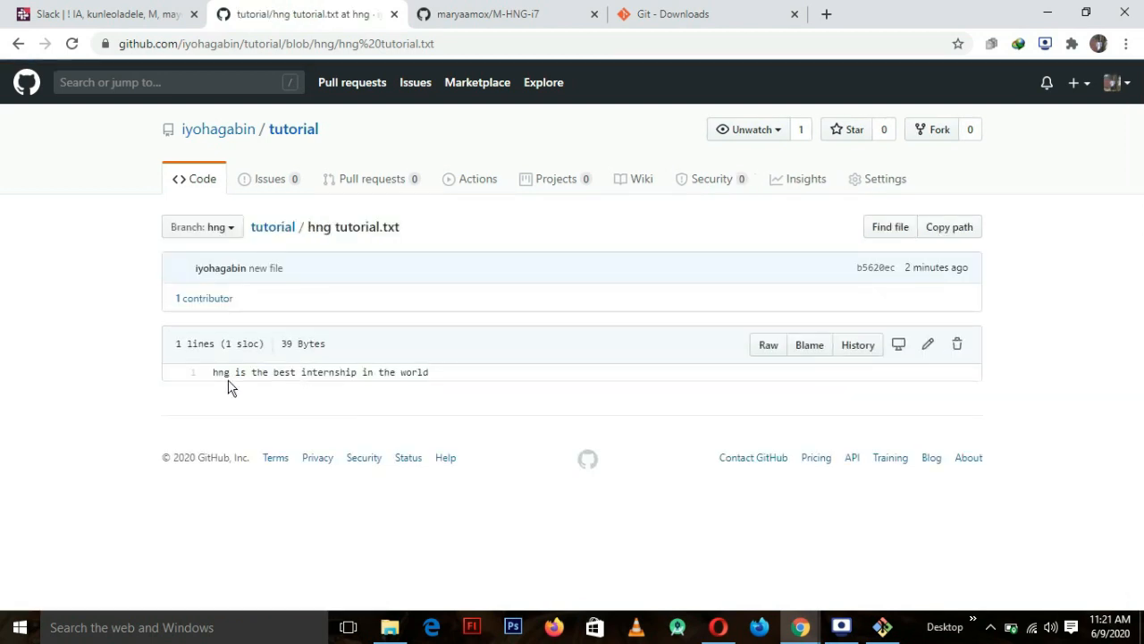
pyautogui.moveTo(401, 387)
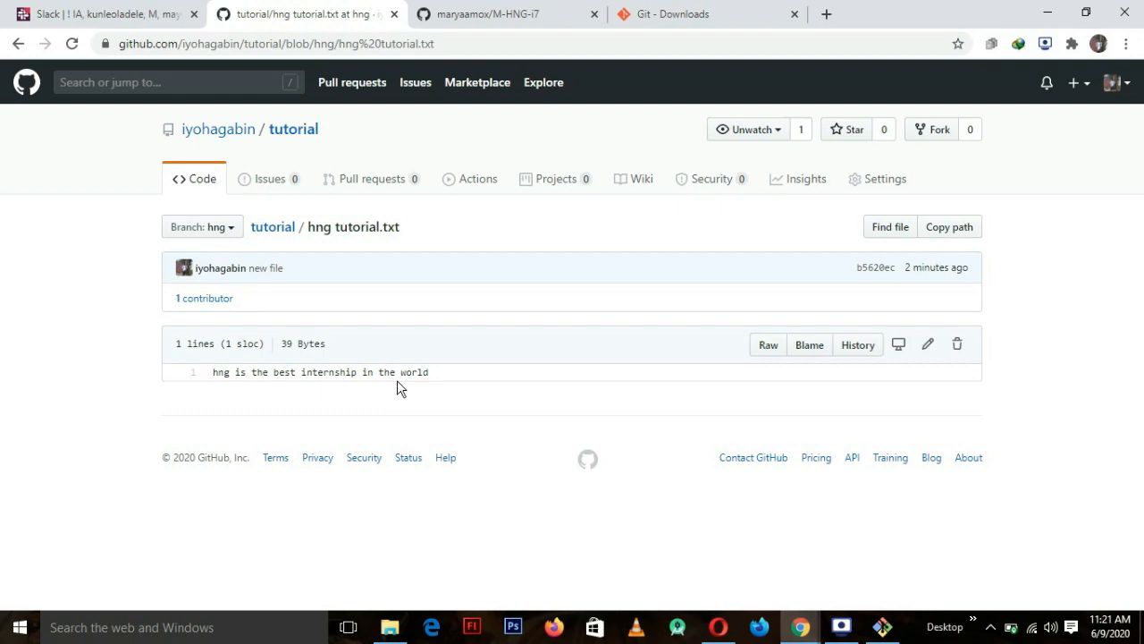